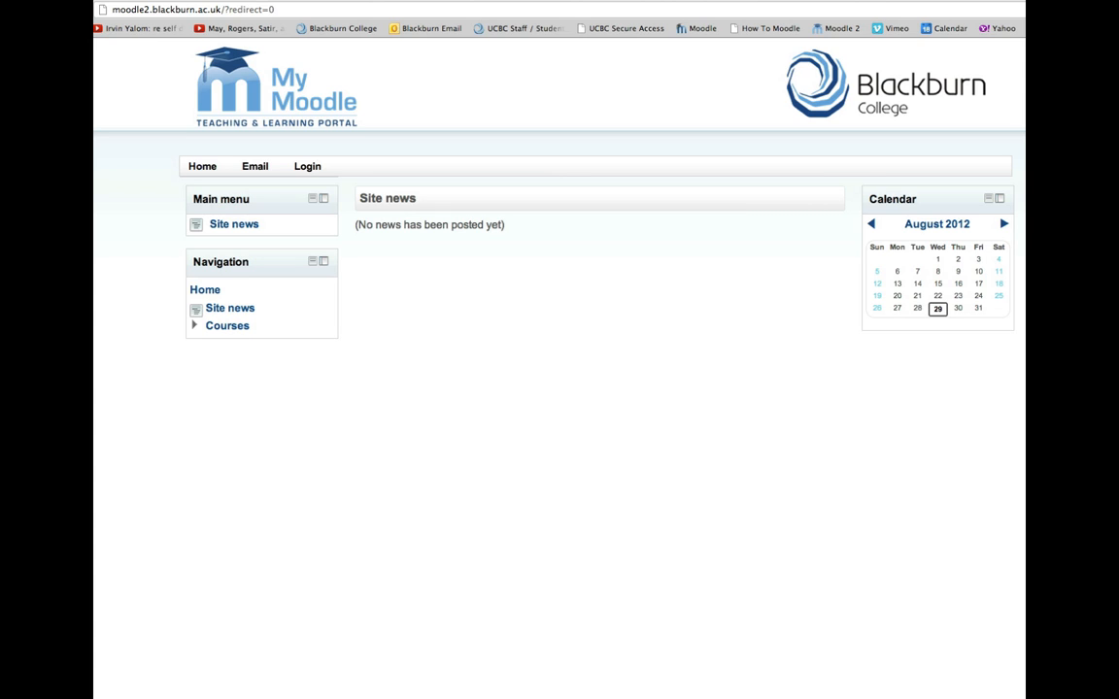
{"action": "mouse_move", "coordinate": [128, 524]}
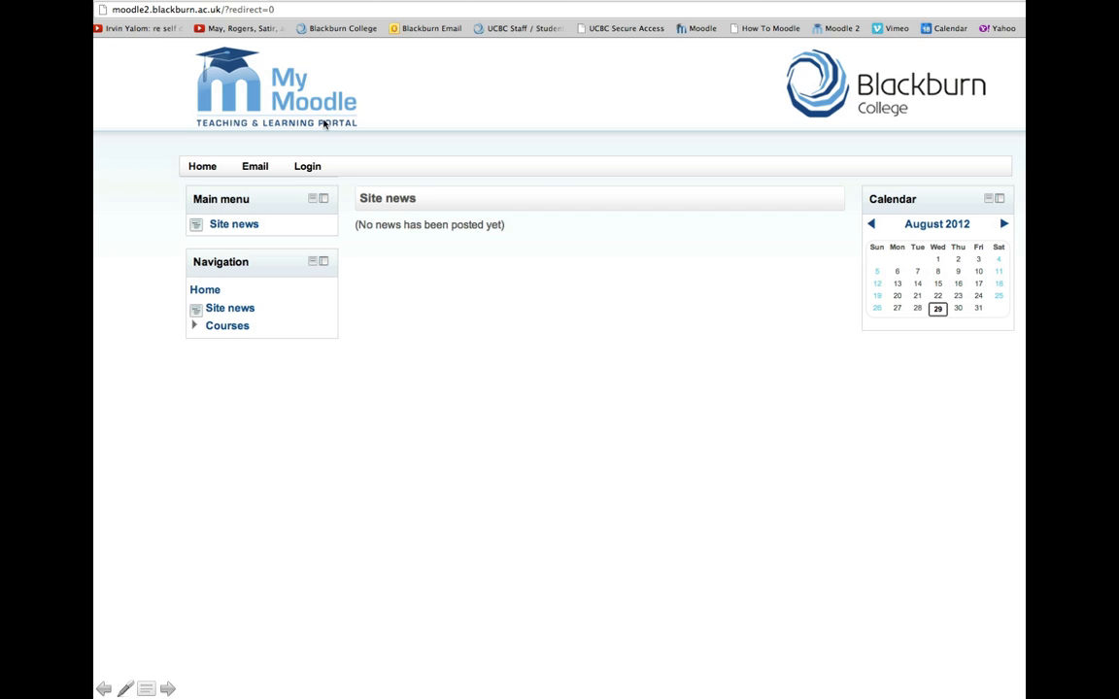
{"action": "mouse_move", "coordinate": [325, 116]}
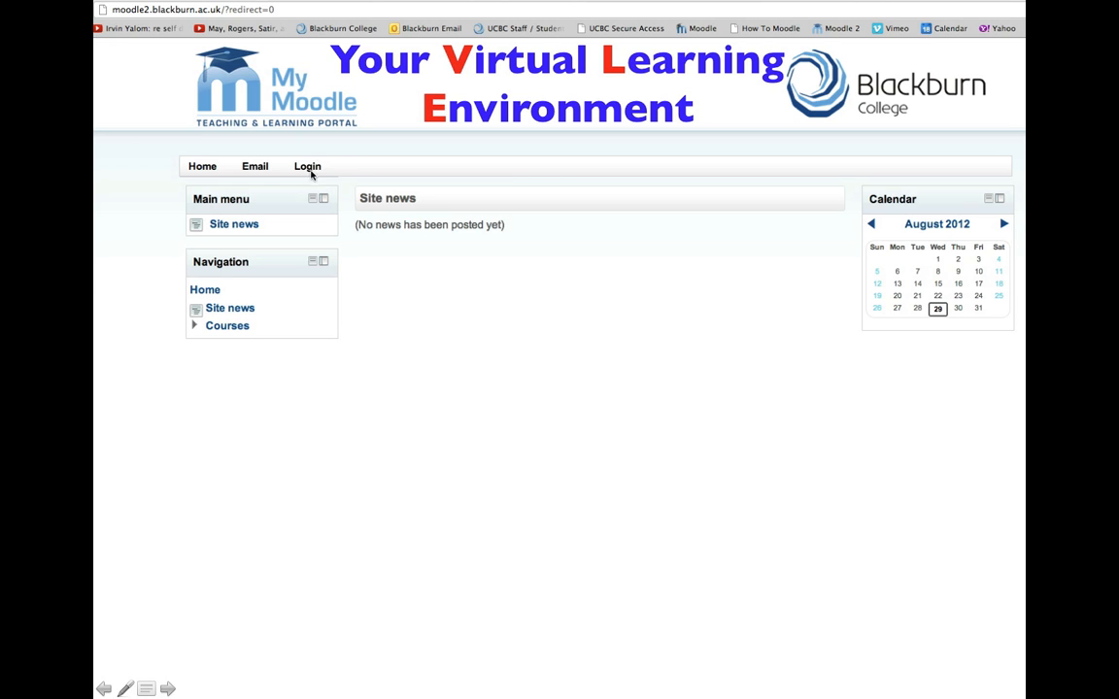
- Log in to the Blackburn College Moodle portal with the remembered username and password
{"action": "left_click", "coordinate": [307, 167]}
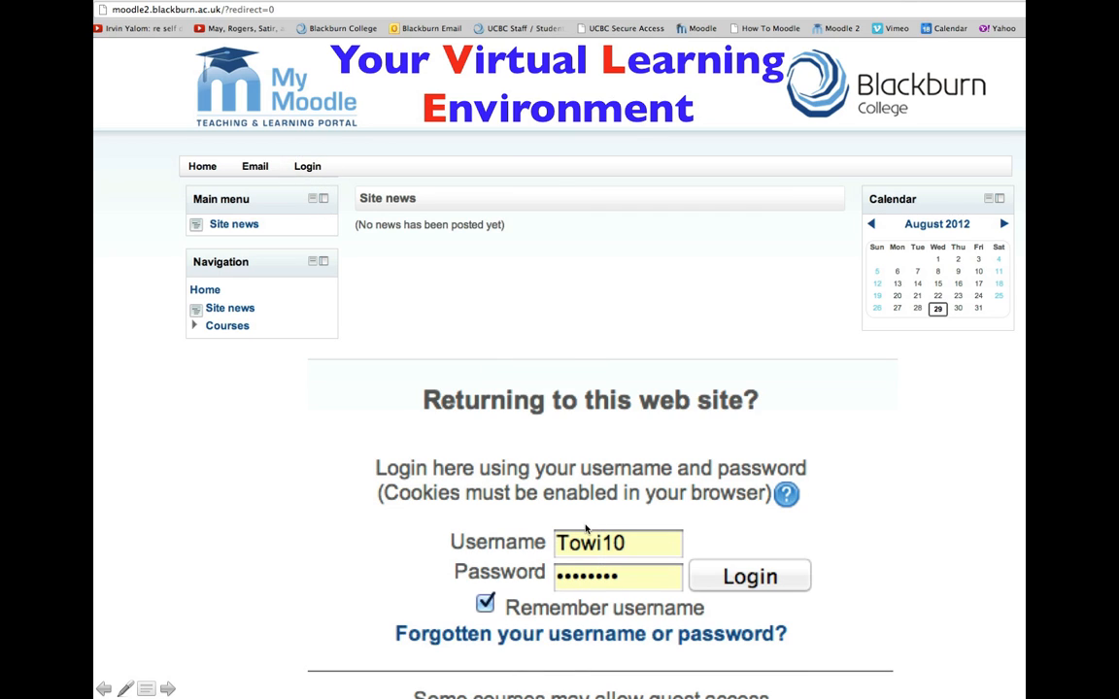
{"action": "mouse_move", "coordinate": [595, 580]}
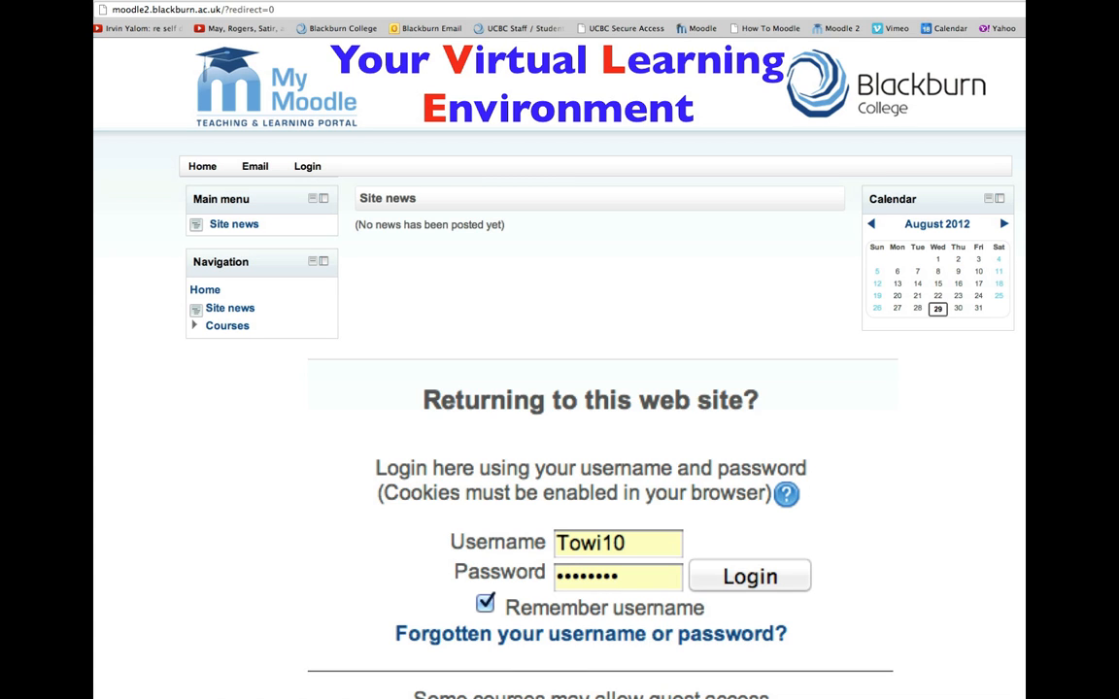
{"action": "left_click", "coordinate": [748, 576]}
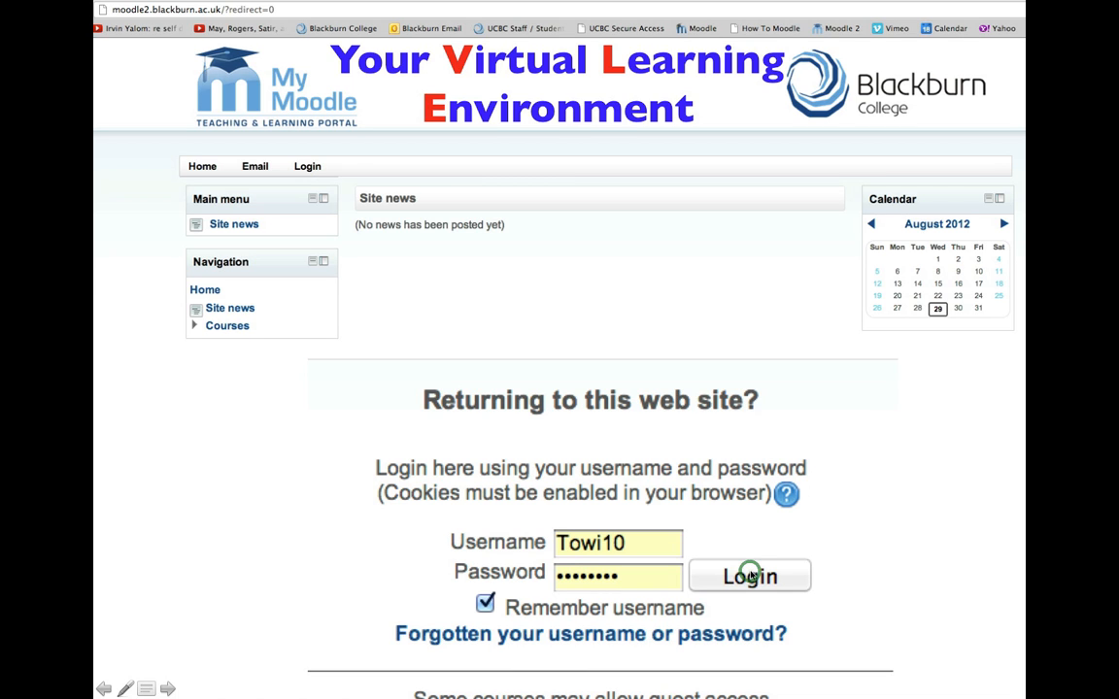
{"action": "left_click", "coordinate": [749, 576]}
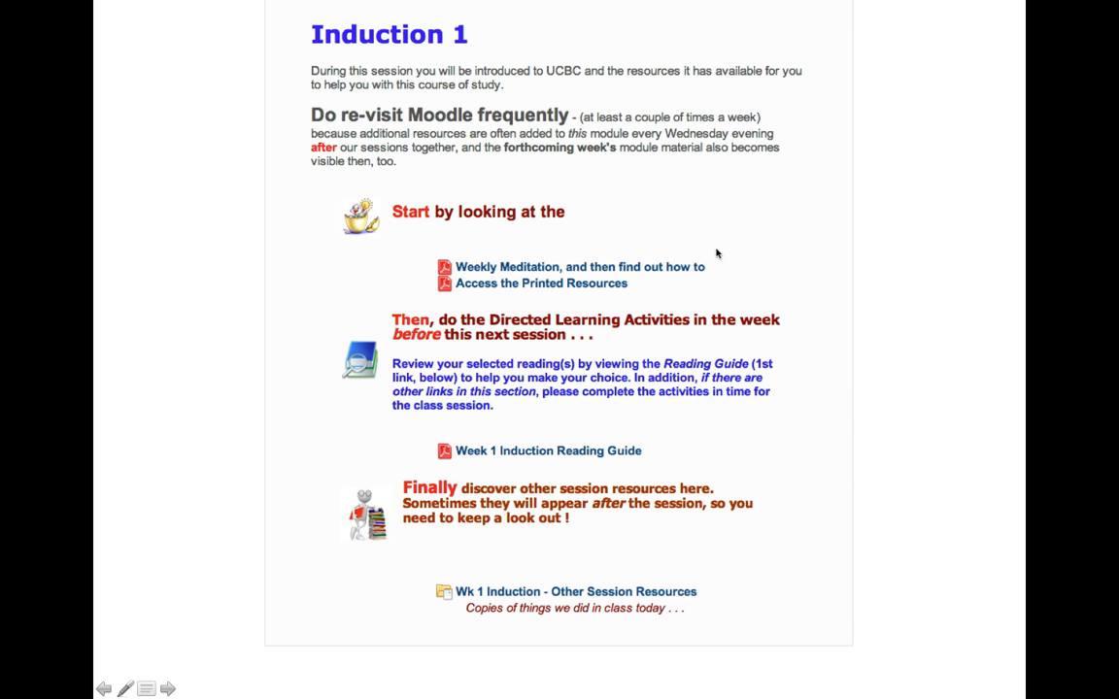
{"action": "mouse_move", "coordinate": [490, 276]}
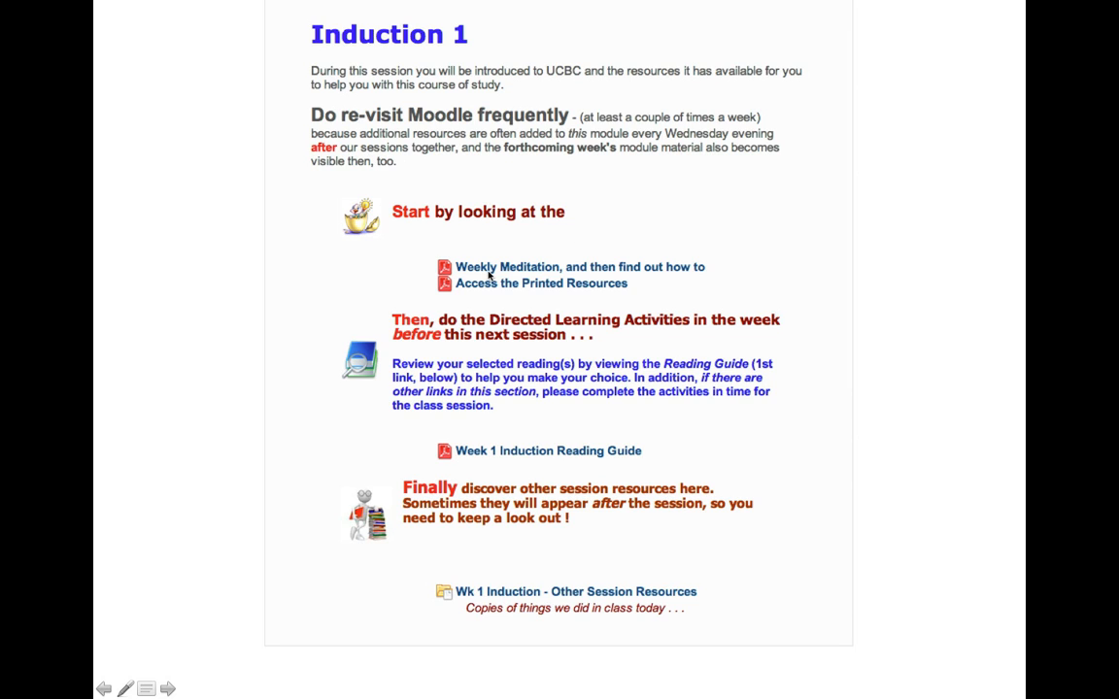
{"action": "mouse_move", "coordinate": [563, 283]}
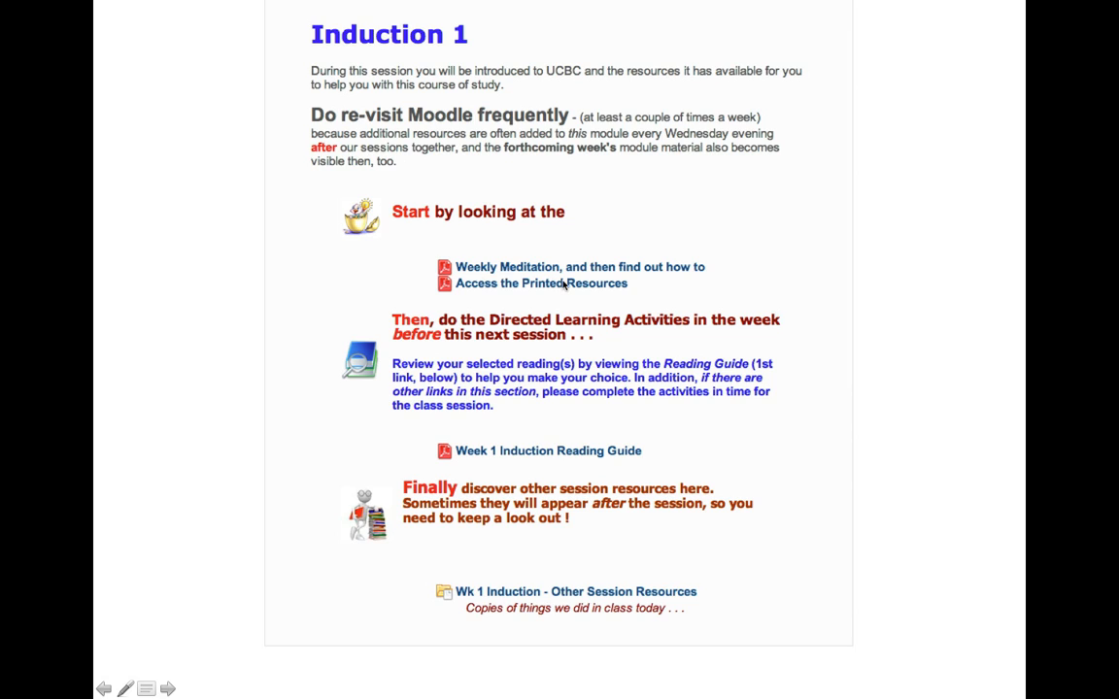
{"action": "mouse_move", "coordinate": [568, 272]}
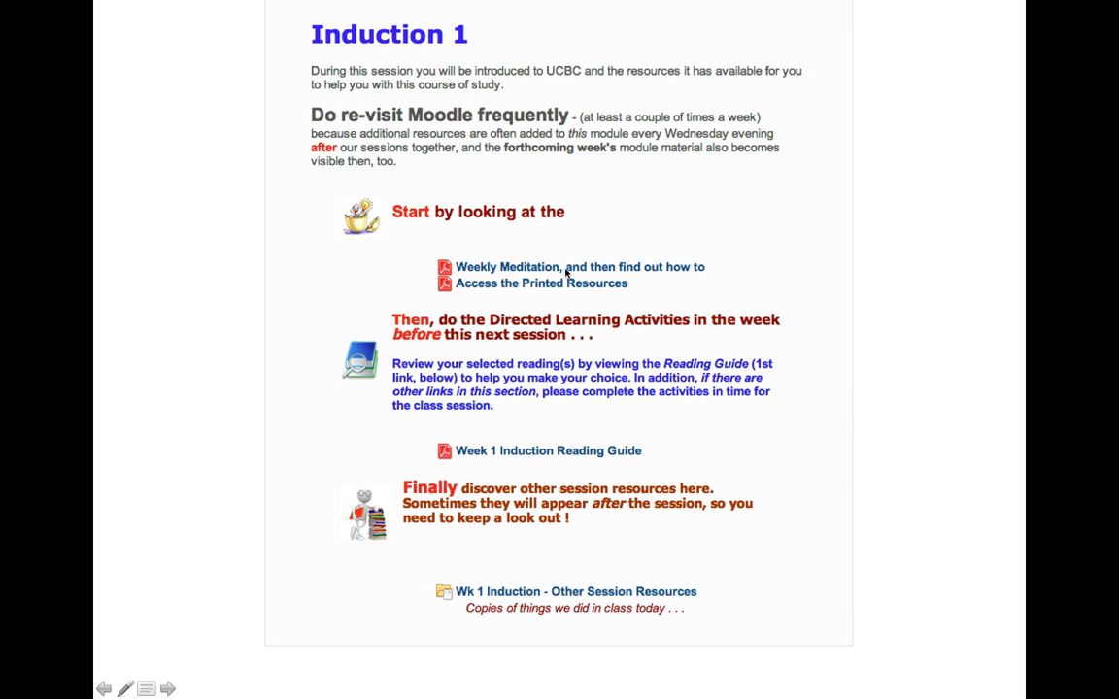
{"action": "mouse_move", "coordinate": [537, 291]}
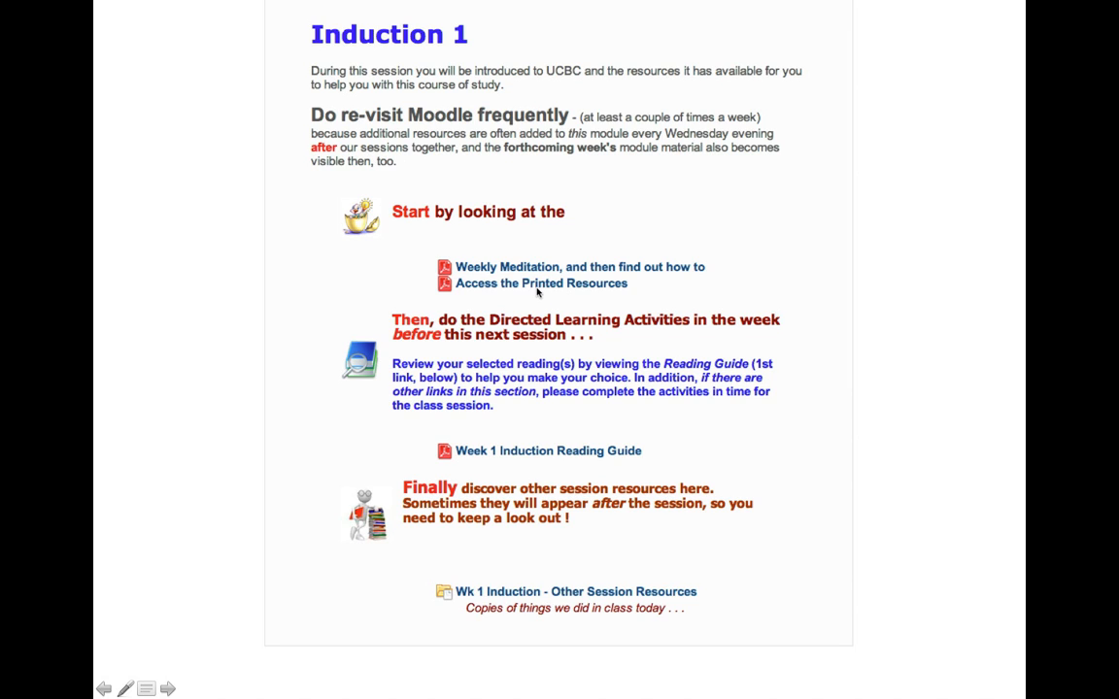
{"action": "mouse_move", "coordinate": [532, 460]}
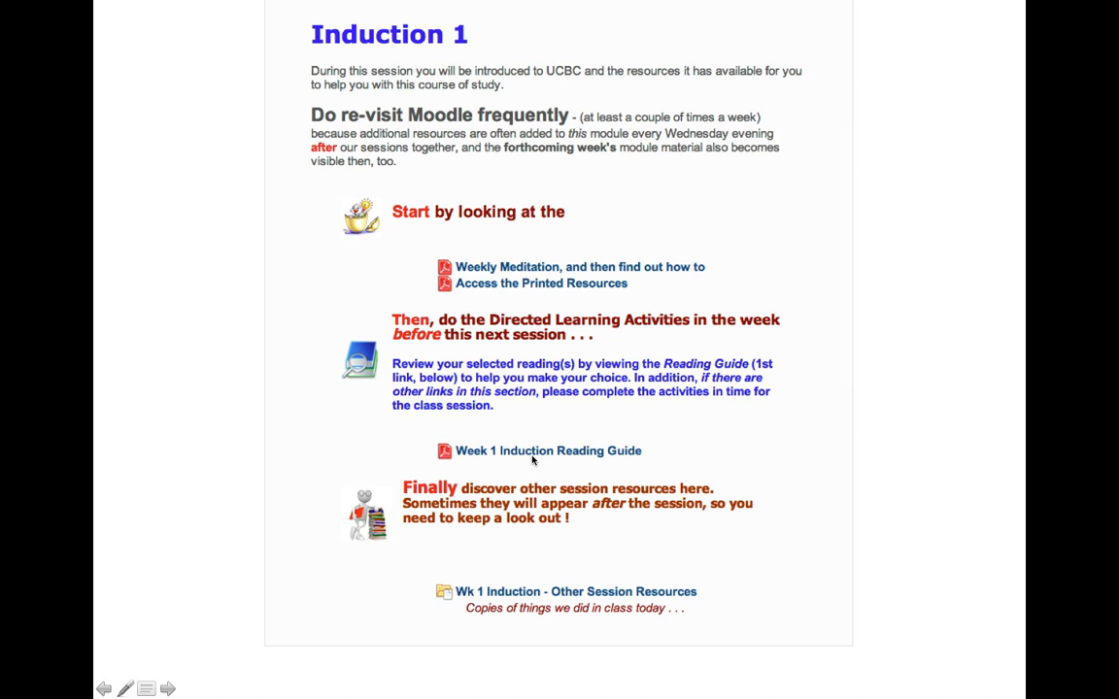
{"action": "mouse_move", "coordinate": [532, 457]}
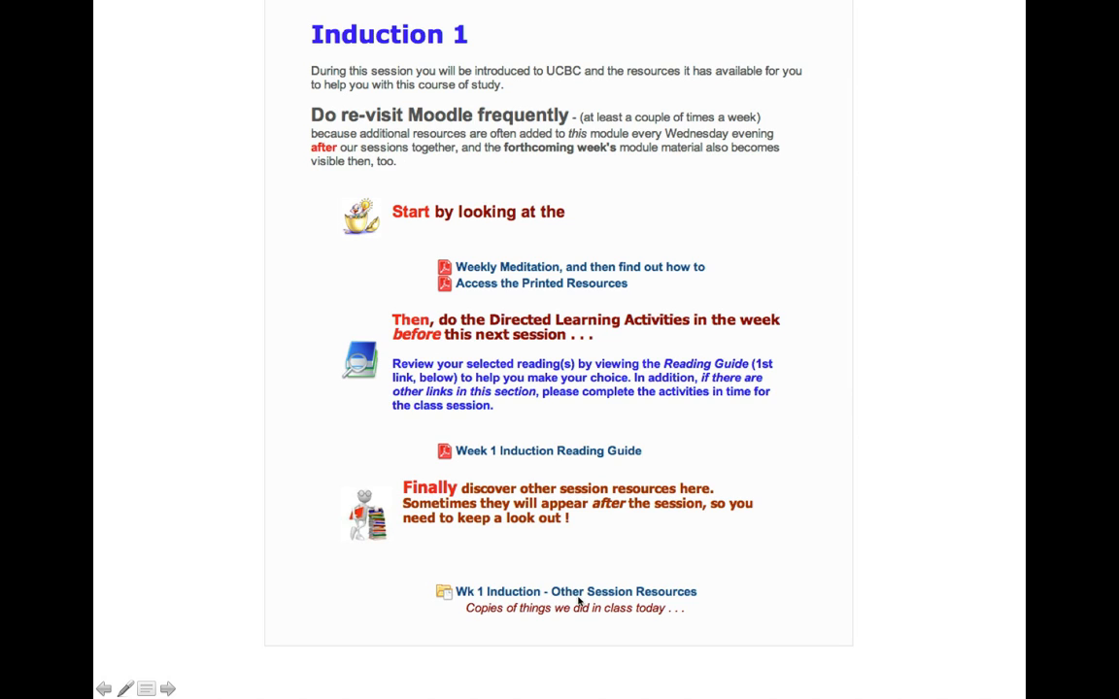
{"action": "mouse_move", "coordinate": [599, 616]}
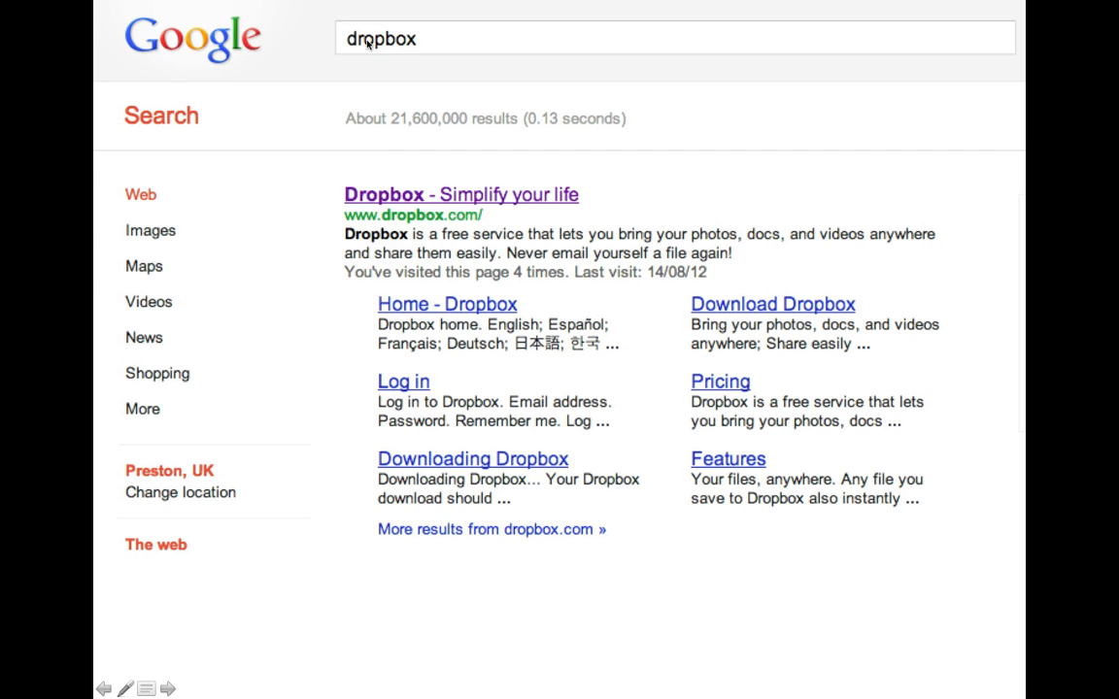
{"action": "mouse_move", "coordinate": [492, 244]}
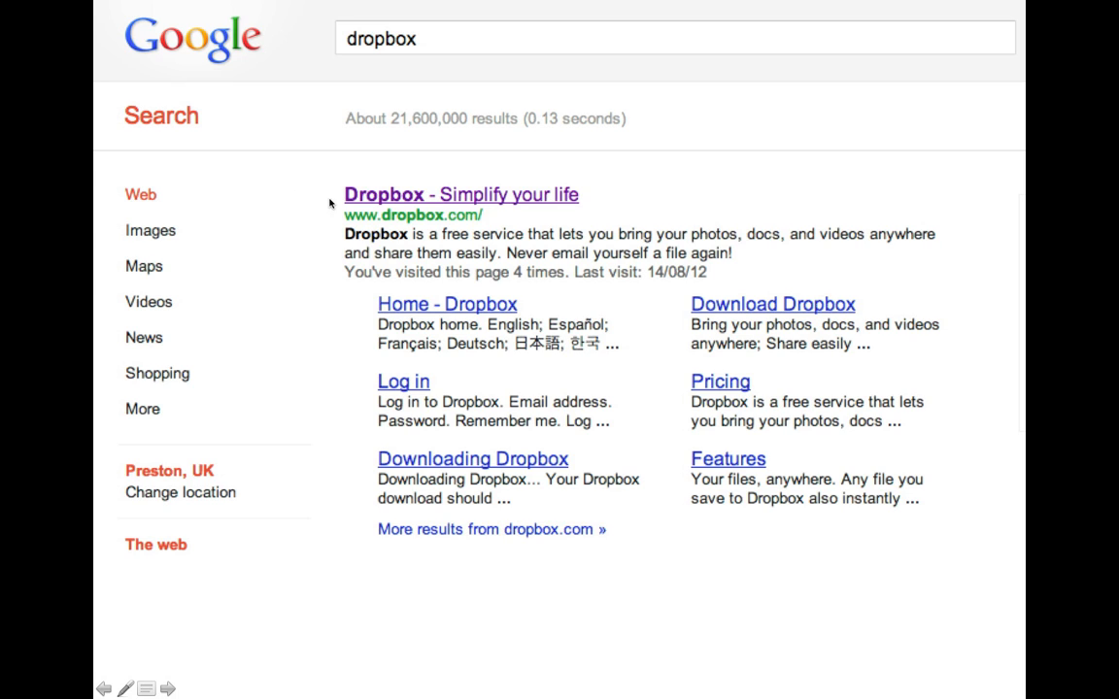
{"action": "mouse_move", "coordinate": [748, 310]}
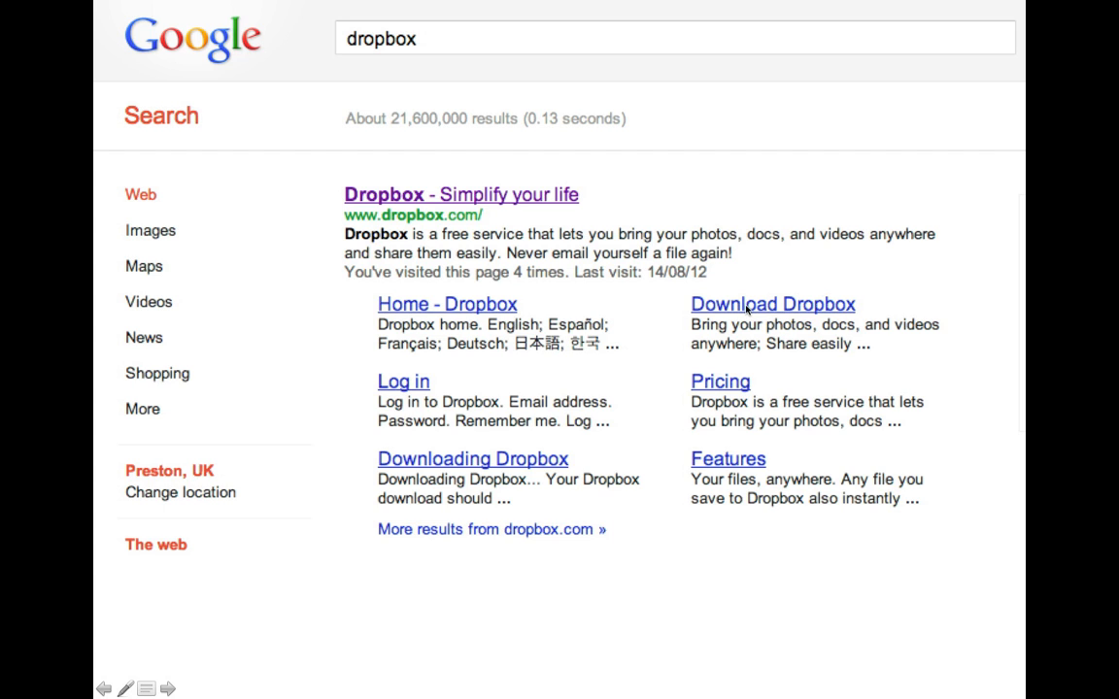
- View the Dropbox download page and its Windows download instructions
{"action": "left_click", "coordinate": [772, 304]}
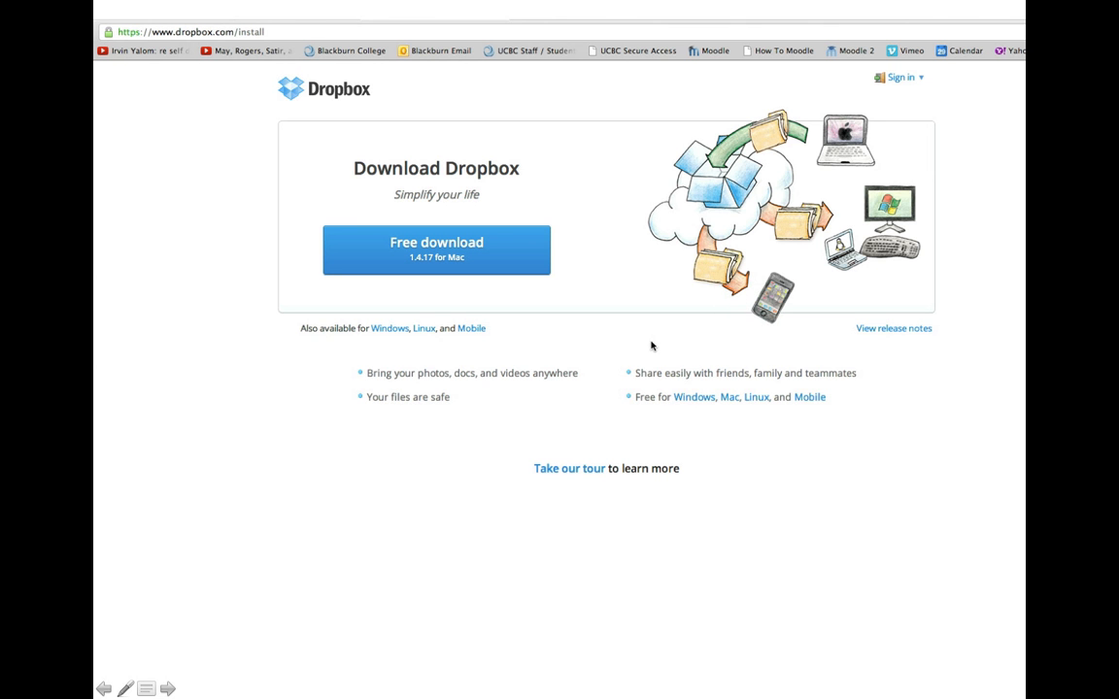
{"action": "mouse_move", "coordinate": [867, 282]}
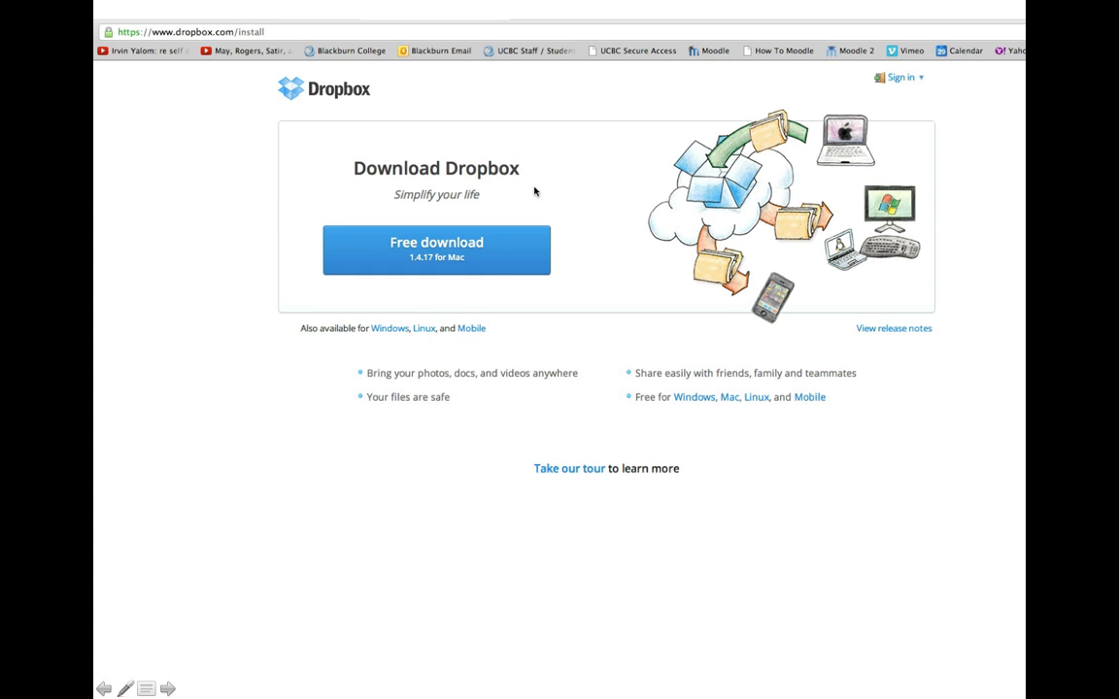
{"action": "mouse_move", "coordinate": [452, 266]}
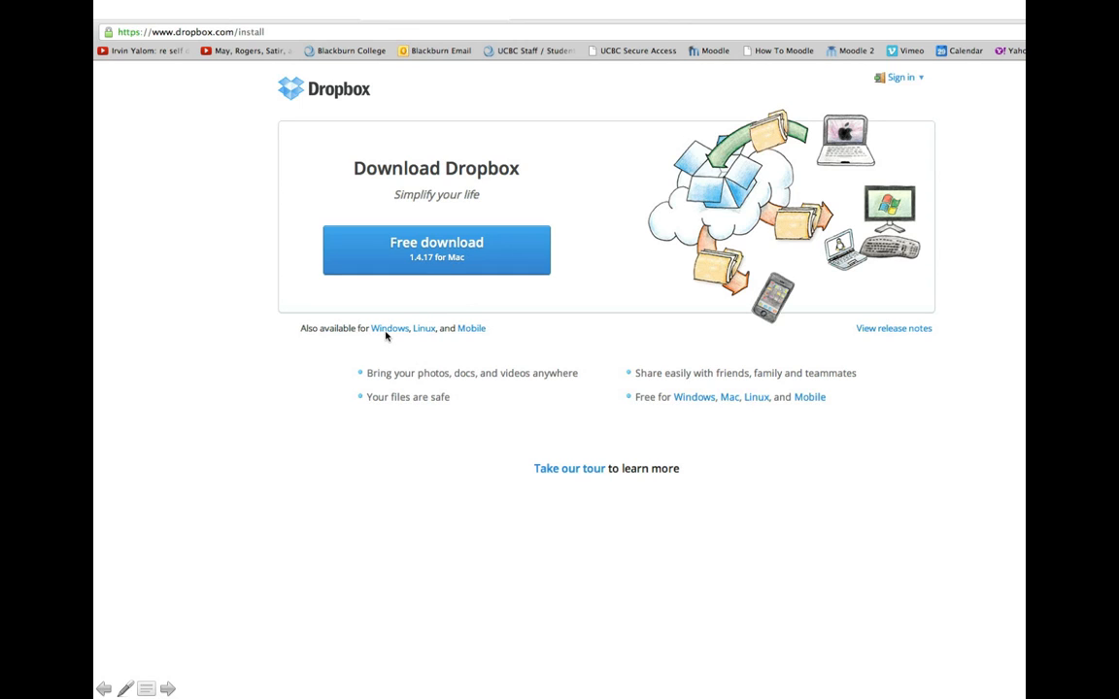
{"action": "left_click", "coordinate": [436, 250]}
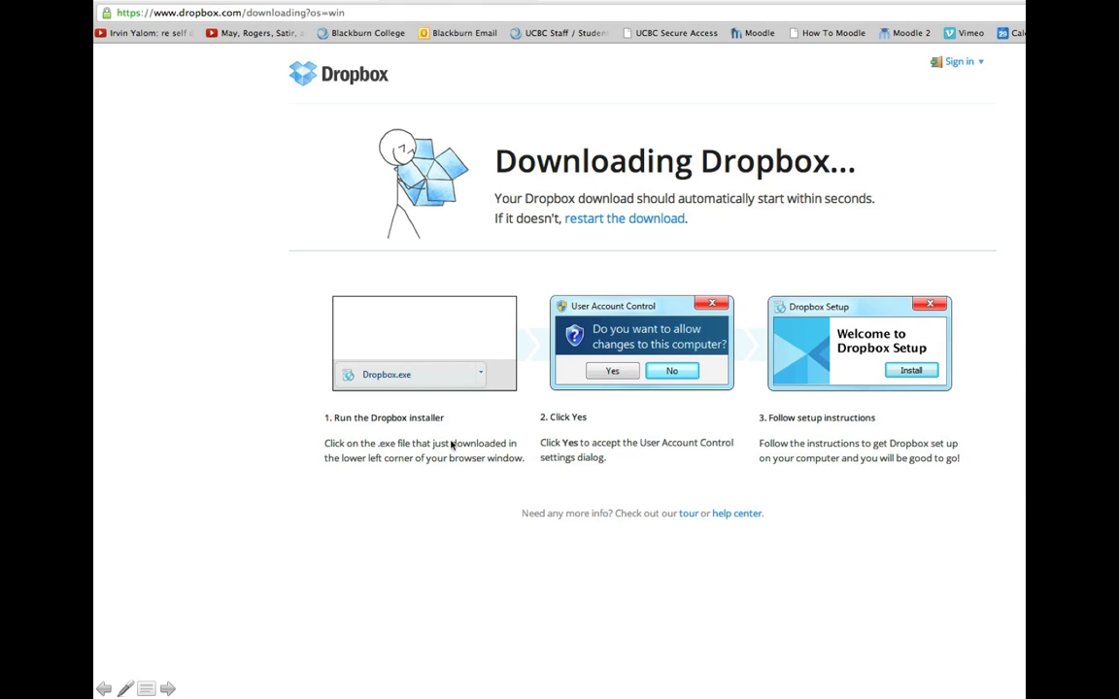
{"action": "mouse_move", "coordinate": [688, 521]}
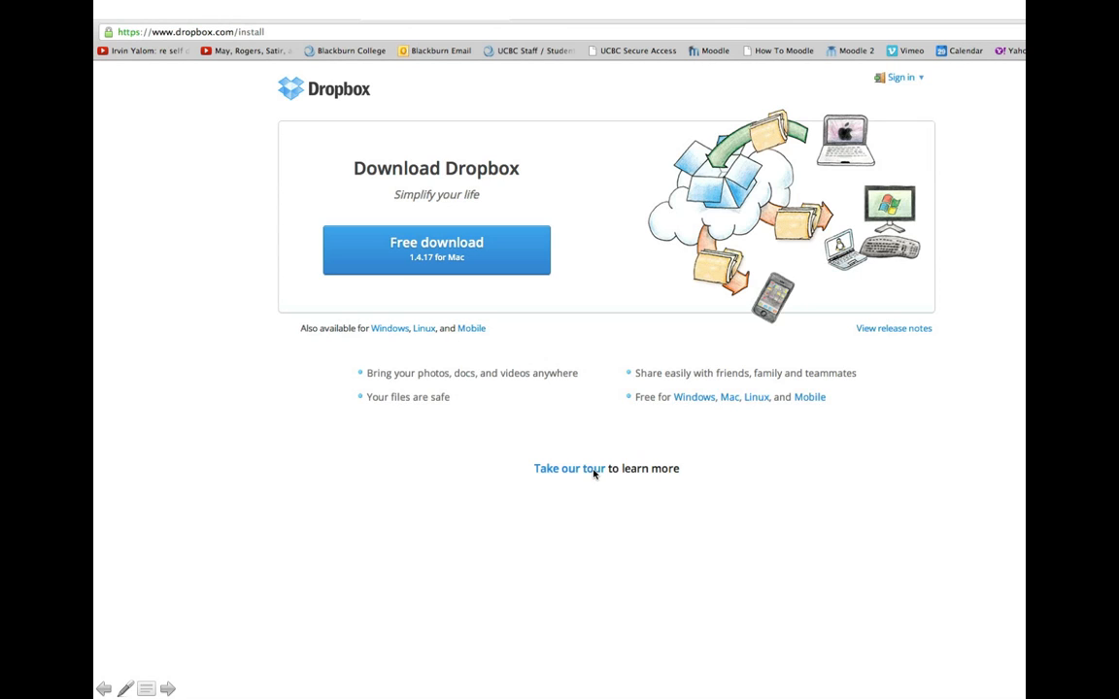
- Open the Dropbox tour to learn more about Dropbox
{"action": "left_click", "coordinate": [569, 469]}
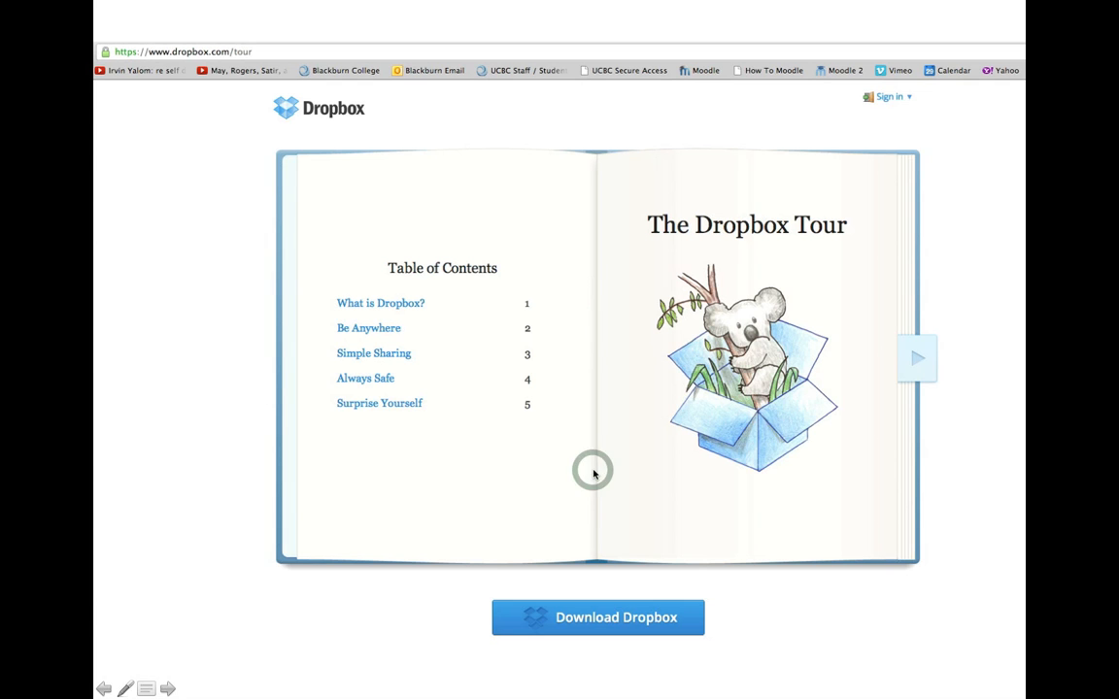
{"action": "mouse_move", "coordinate": [211, 263]}
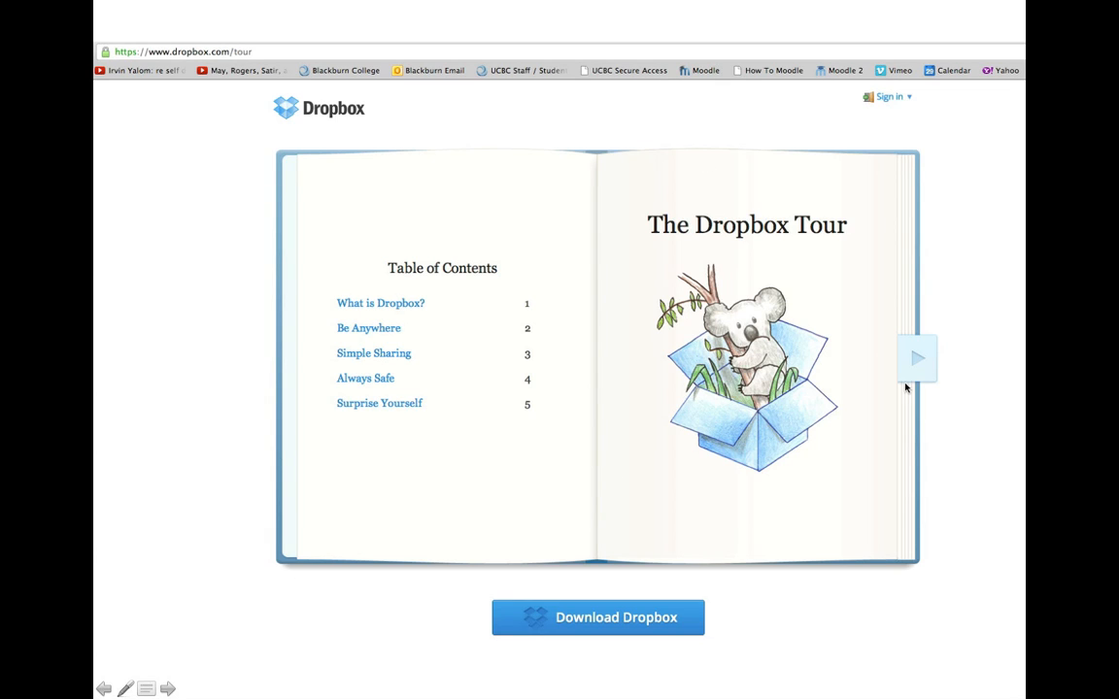
{"action": "mouse_move", "coordinate": [494, 518]}
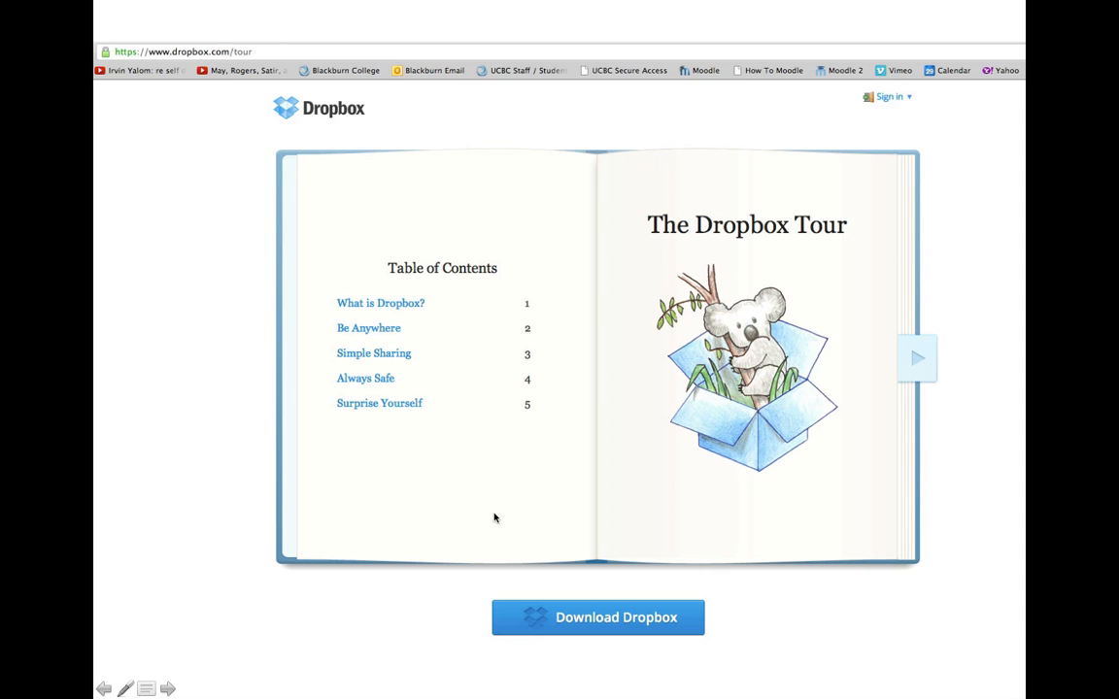
{"action": "mouse_move", "coordinate": [502, 487]}
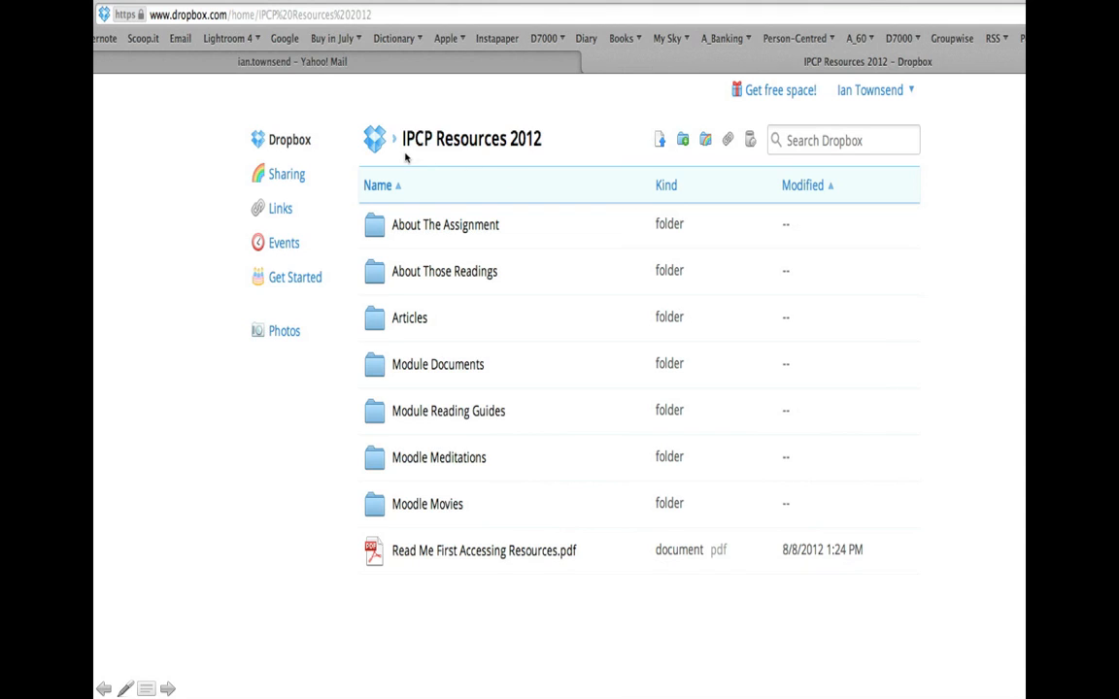
{"action": "mouse_move", "coordinate": [428, 152]}
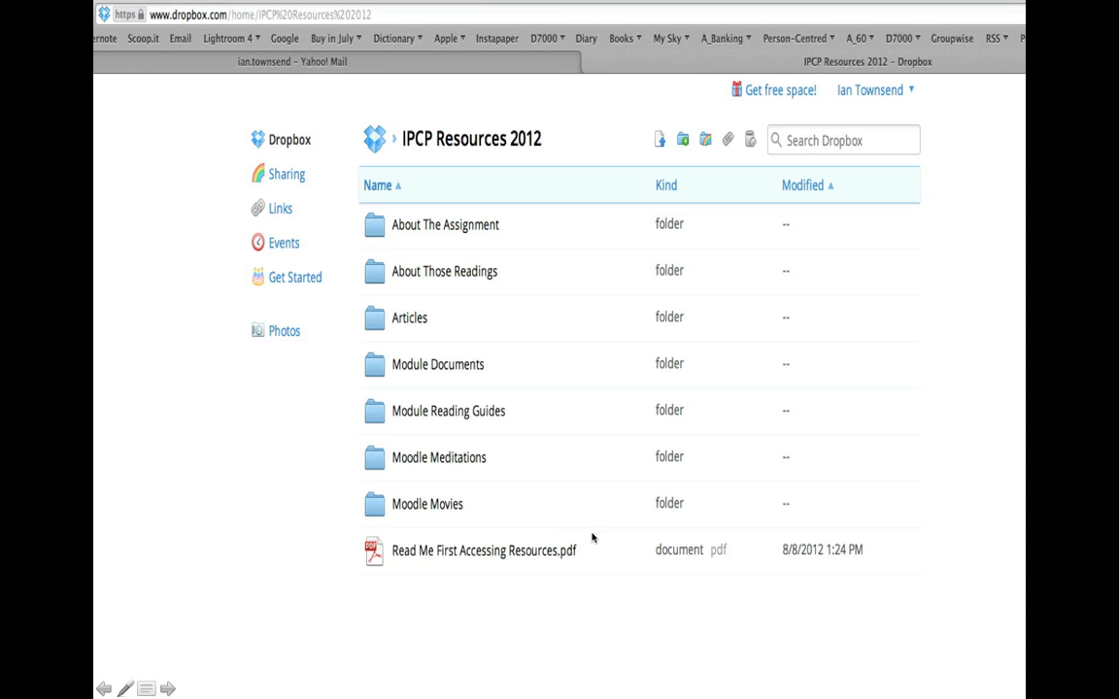
{"action": "mouse_move", "coordinate": [408, 448]}
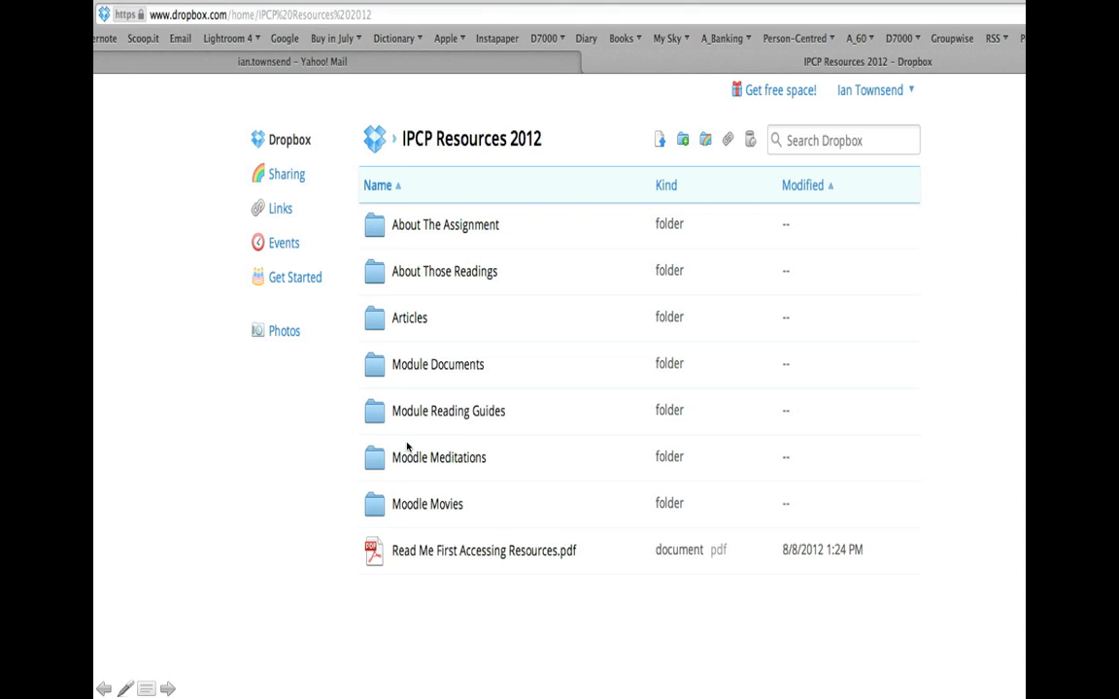
{"action": "mouse_move", "coordinate": [408, 447]}
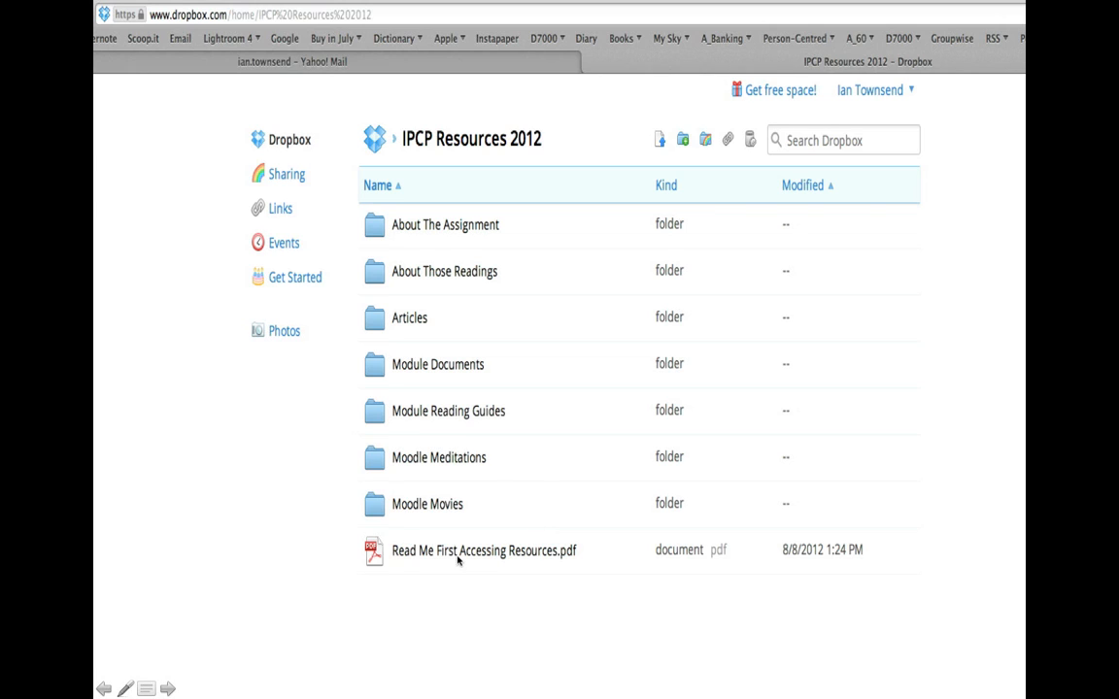
{"action": "mouse_move", "coordinate": [529, 564]}
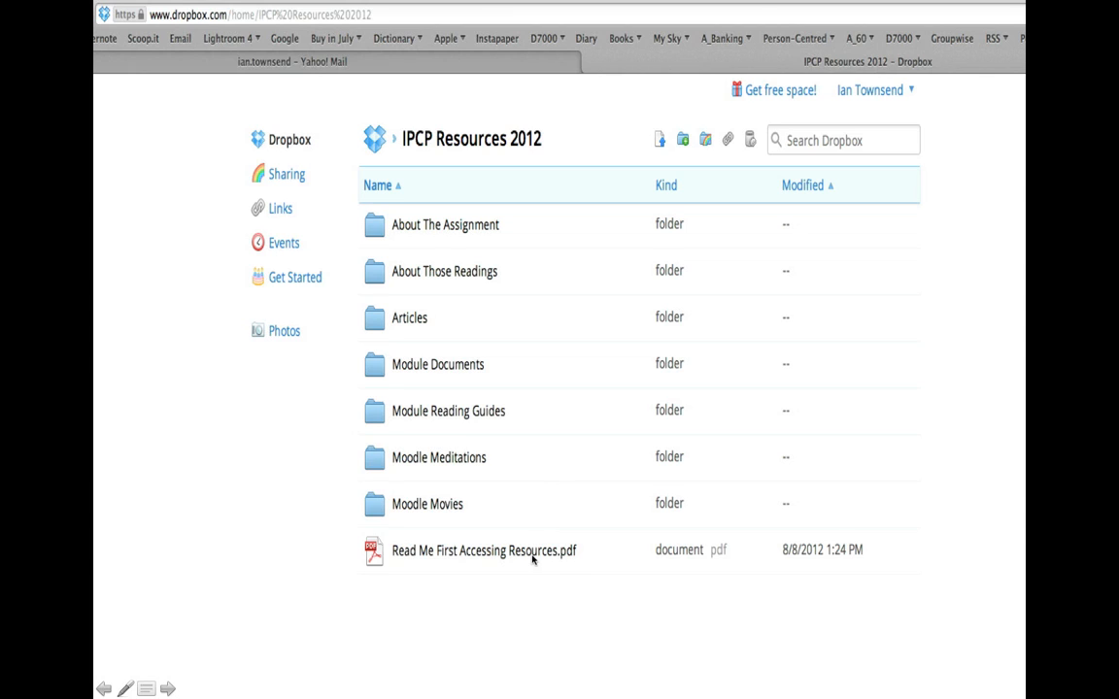
{"action": "mouse_move", "coordinate": [570, 560]}
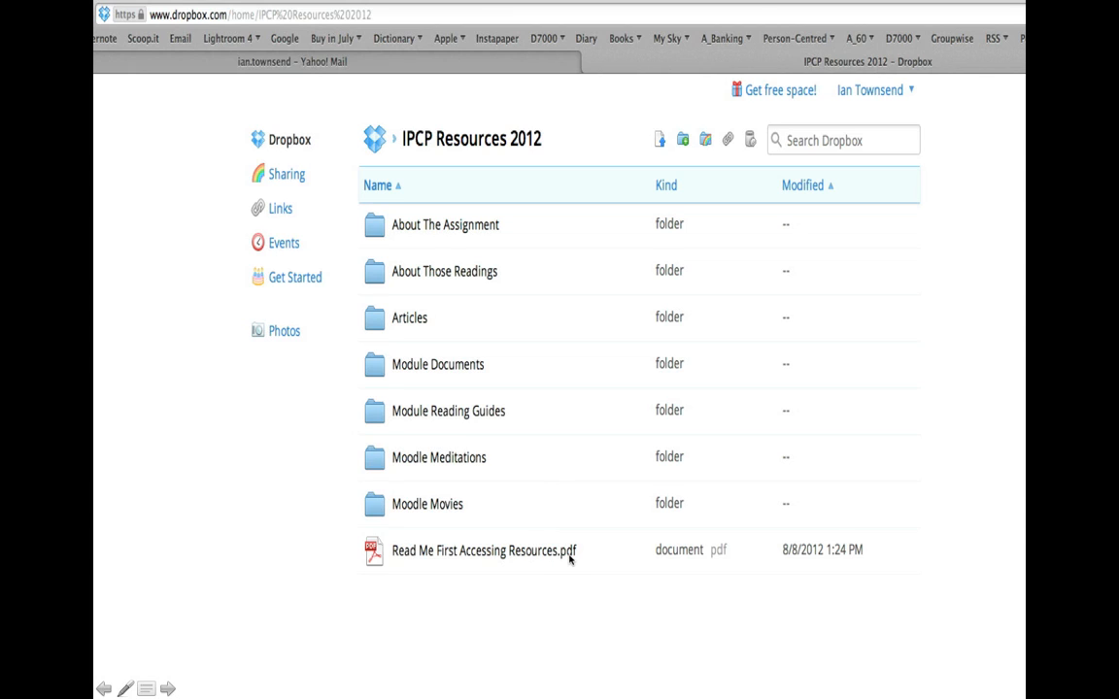
{"action": "mouse_move", "coordinate": [437, 239]}
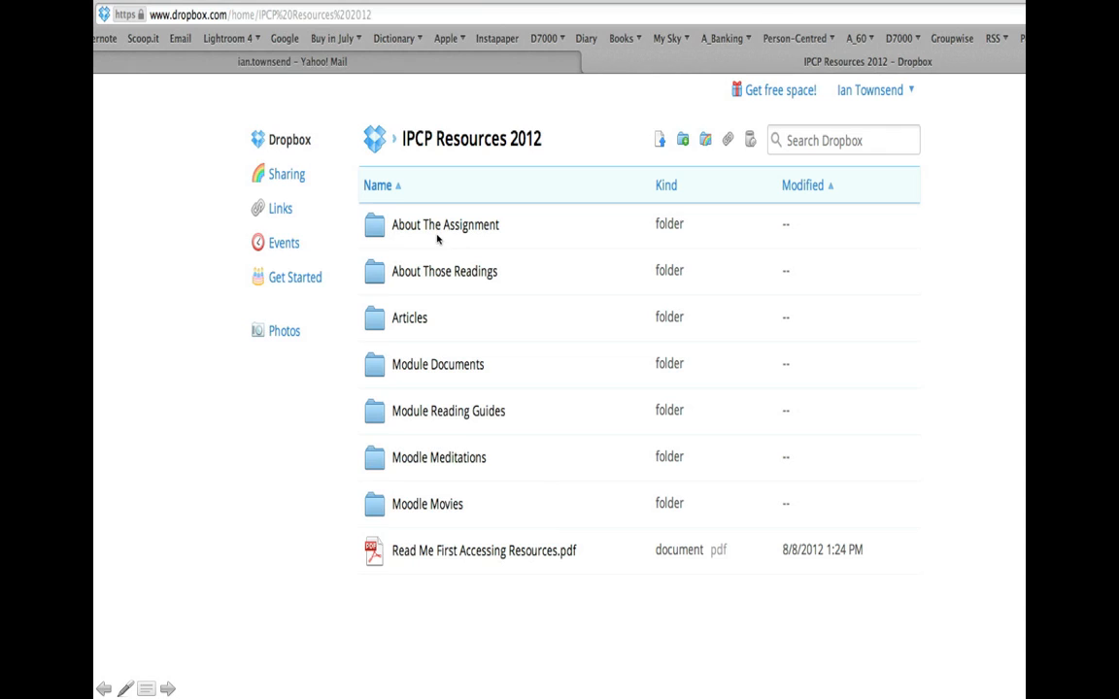
{"action": "mouse_move", "coordinate": [415, 255]}
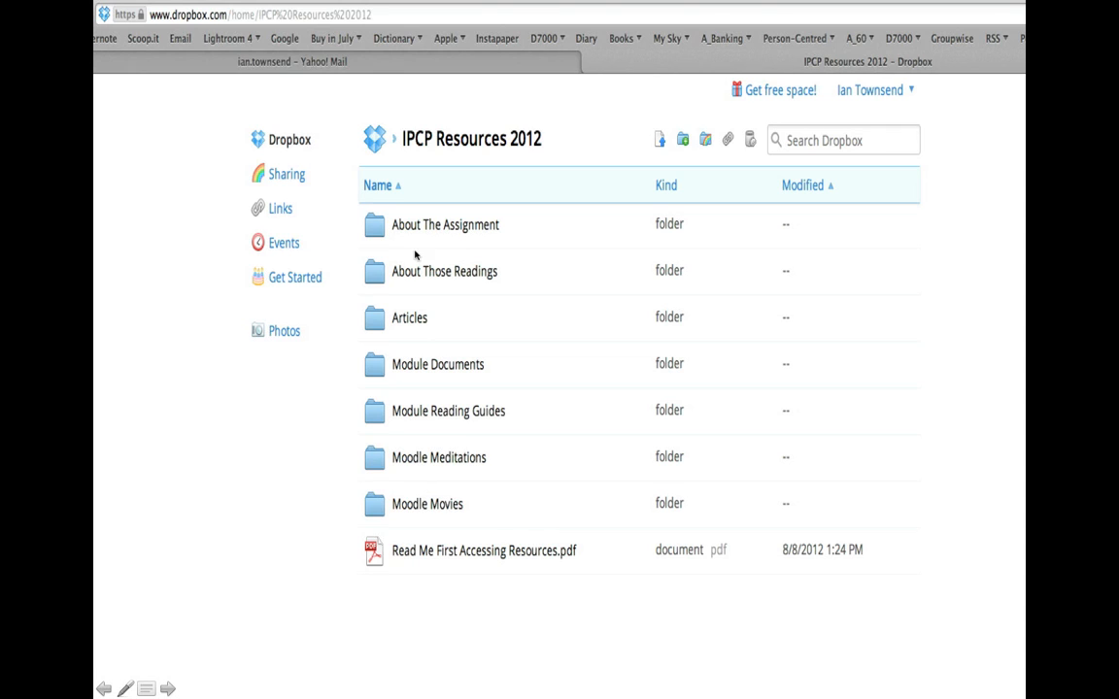
{"action": "mouse_move", "coordinate": [417, 516]}
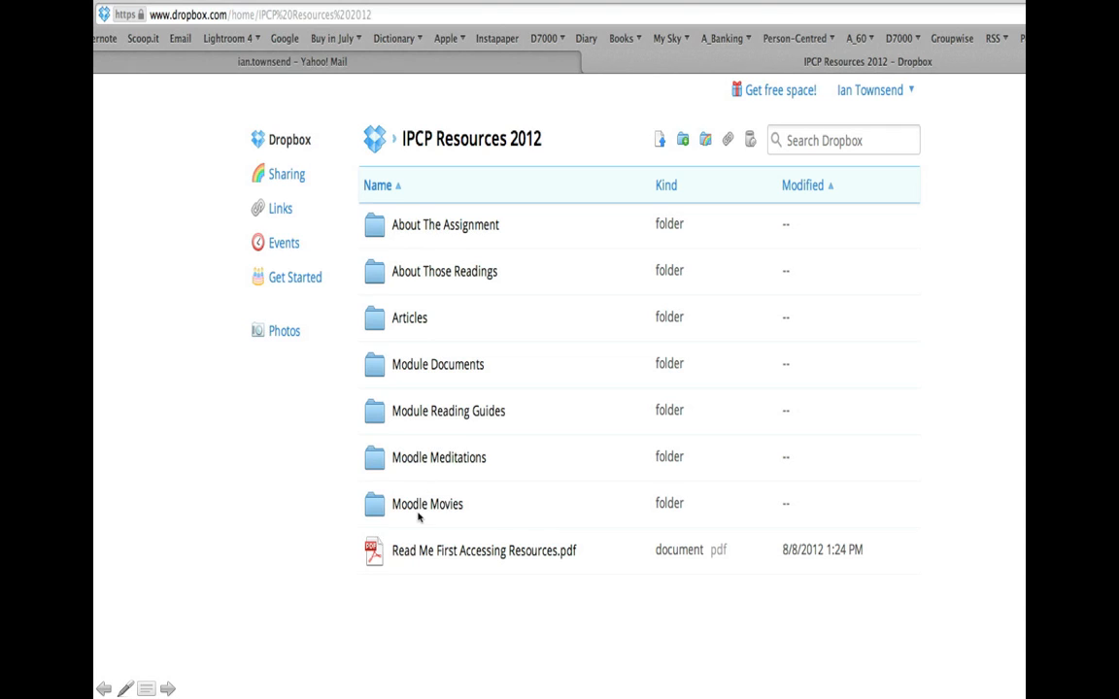
{"action": "mouse_move", "coordinate": [476, 229]}
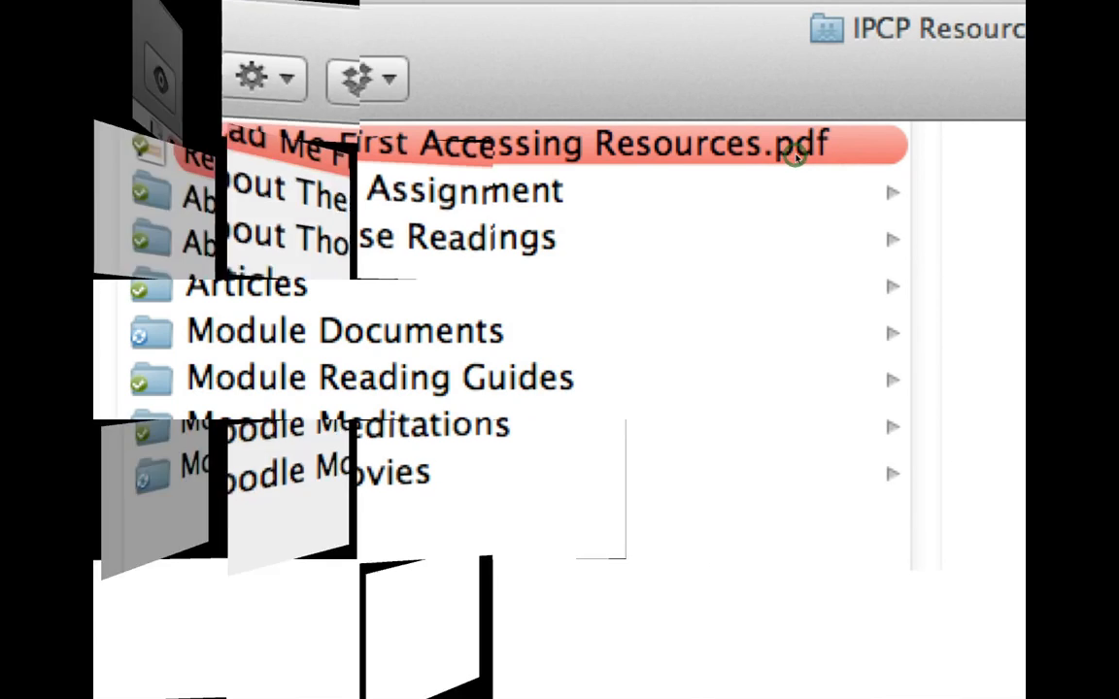
- Browse About The Assignment to the IPCP Wk 2 Induction 2 articles folder
{"action": "left_click", "coordinate": [243, 190]}
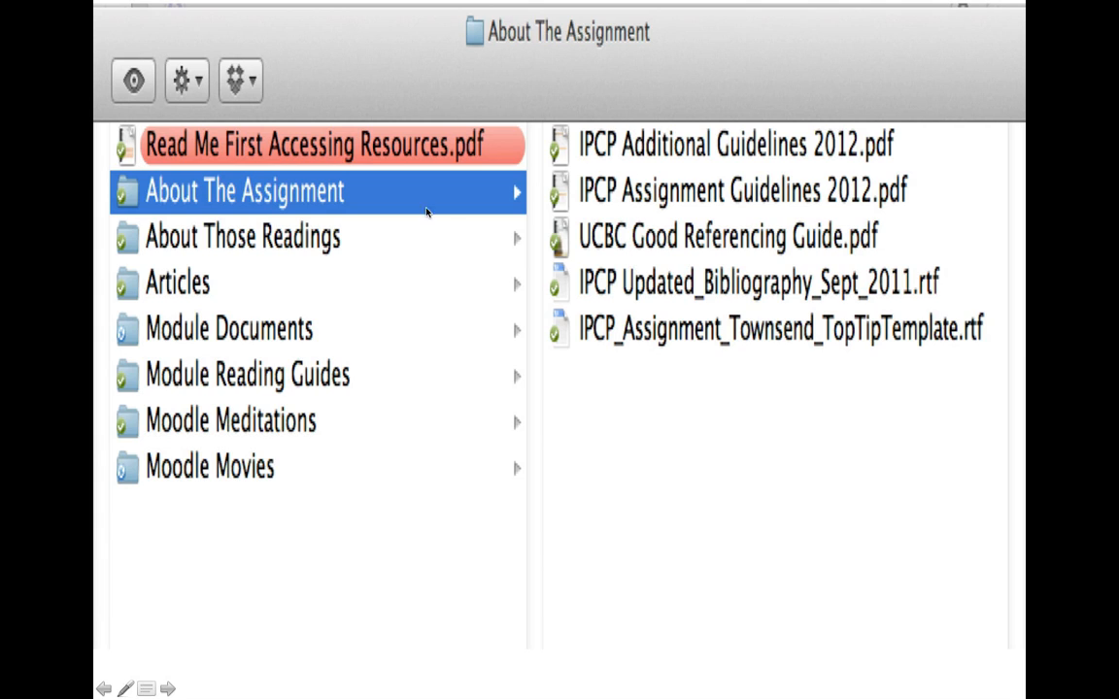
{"action": "mouse_move", "coordinate": [442, 201]}
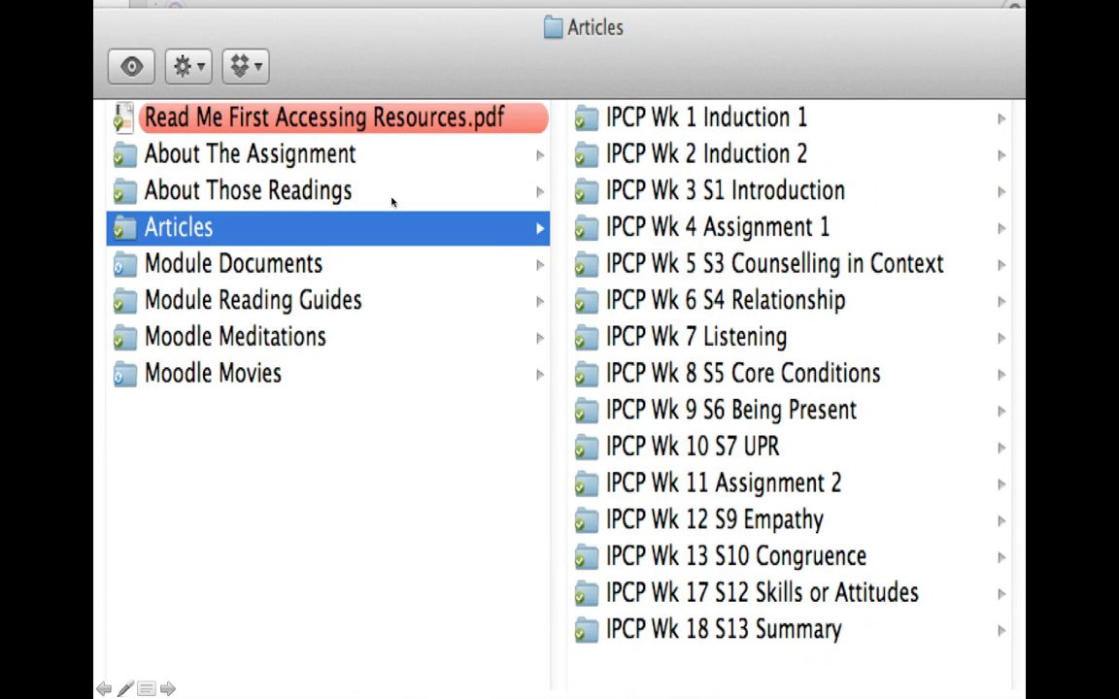
{"action": "mouse_move", "coordinate": [424, 201]}
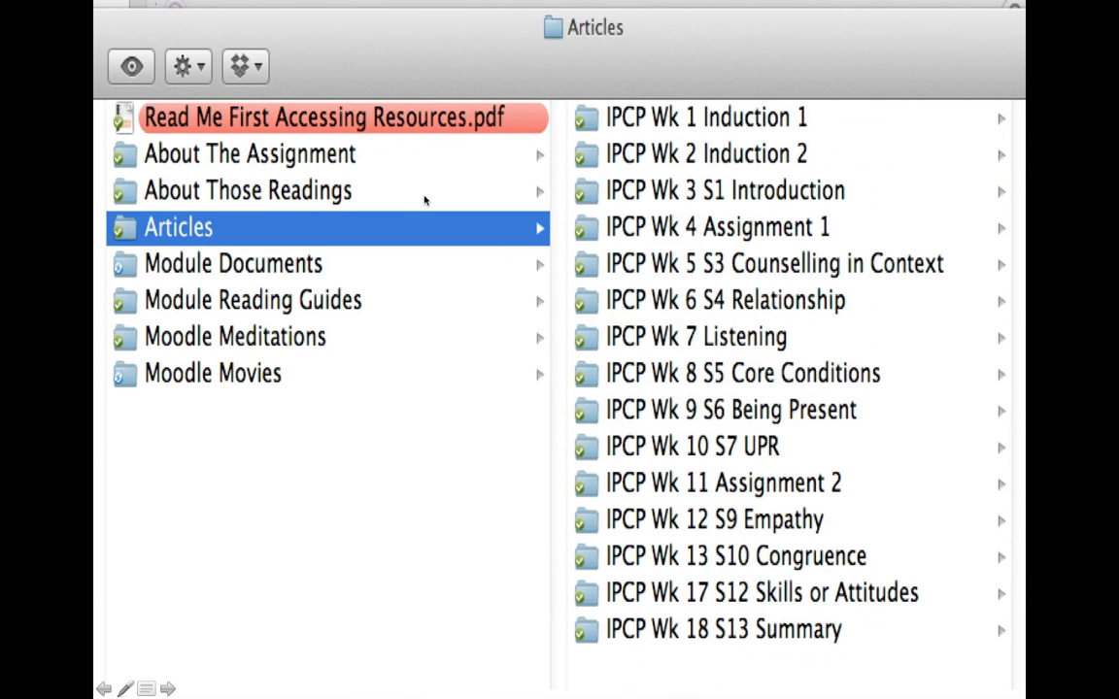
{"action": "mouse_move", "coordinate": [358, 194]}
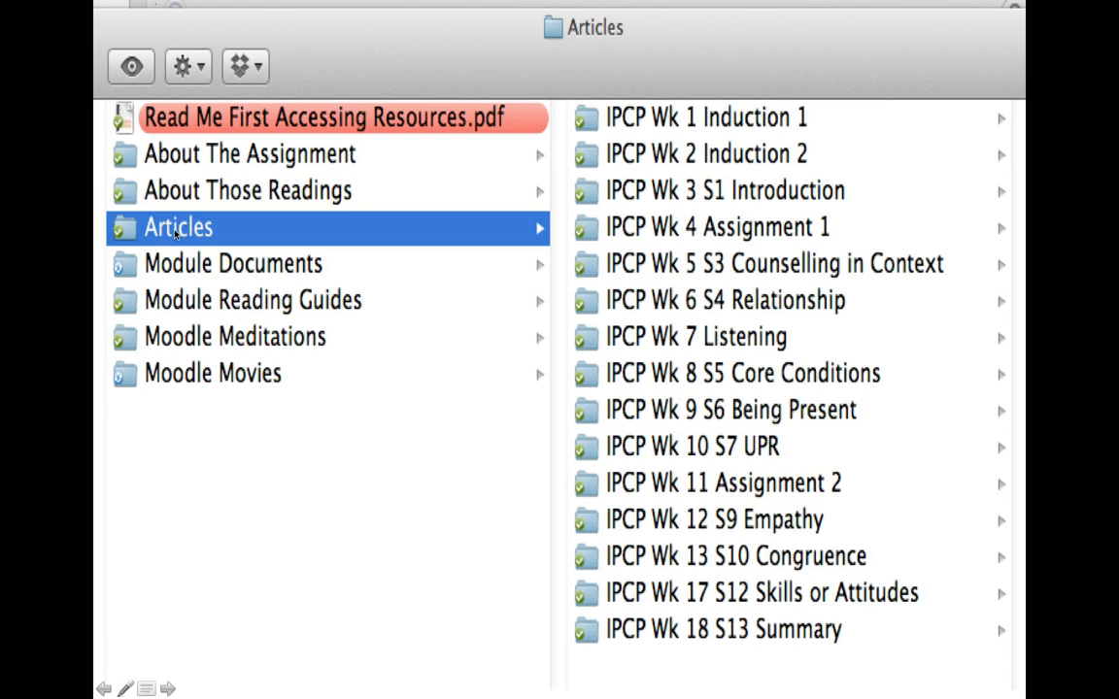
{"action": "mouse_move", "coordinate": [643, 134]}
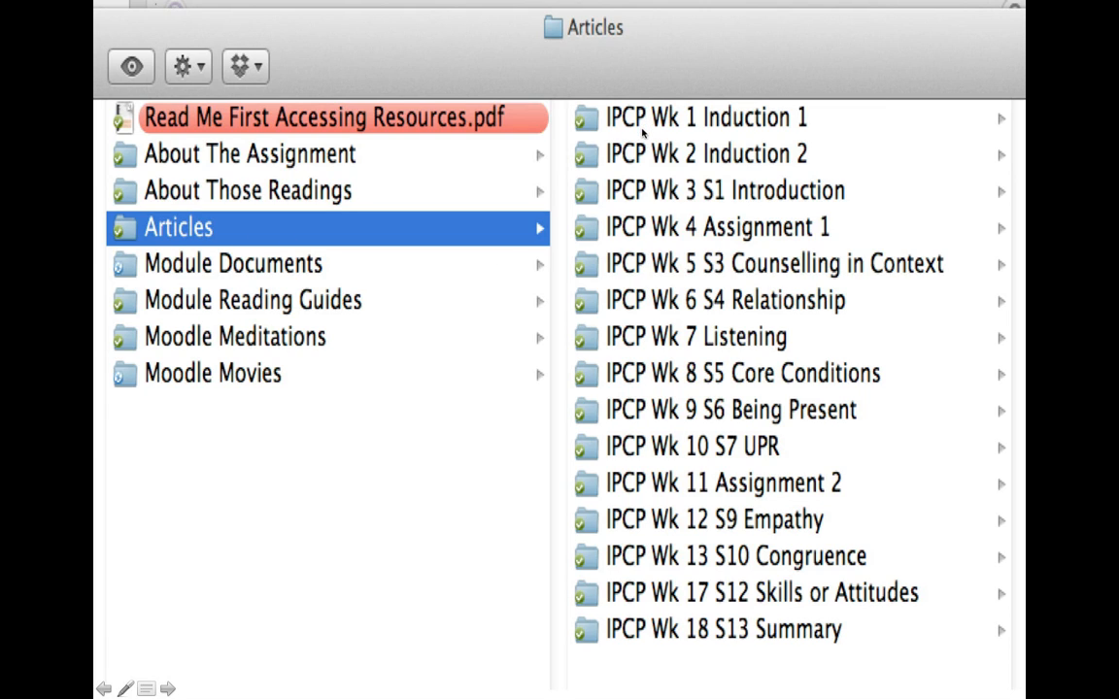
{"action": "mouse_move", "coordinate": [743, 117]}
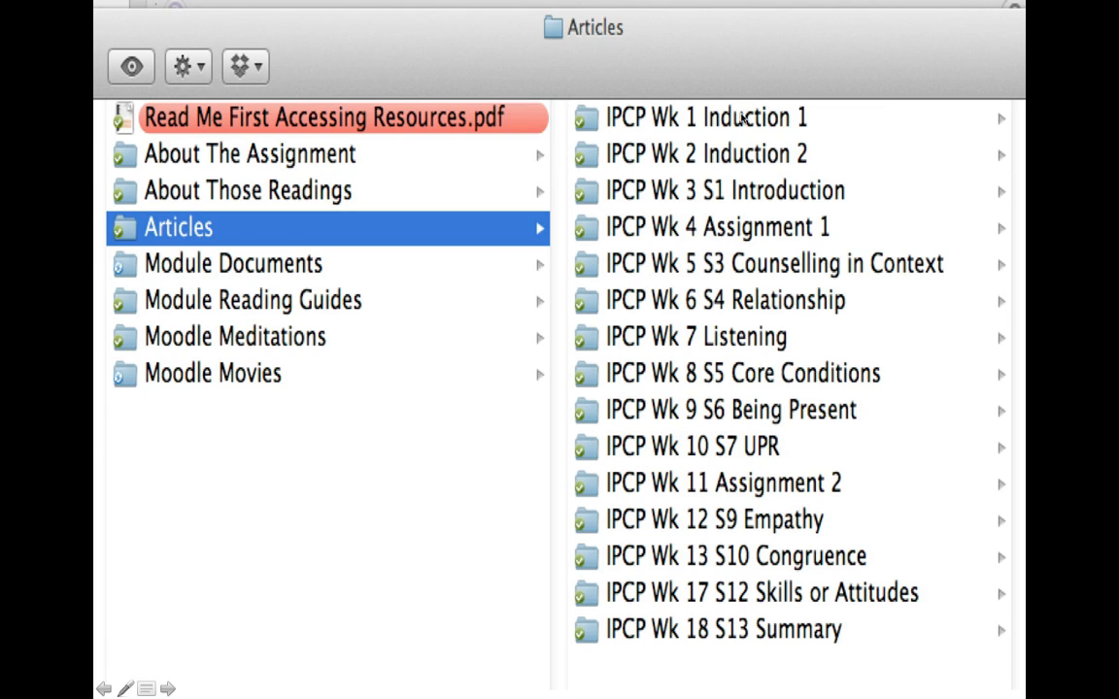
{"action": "mouse_move", "coordinate": [756, 158]}
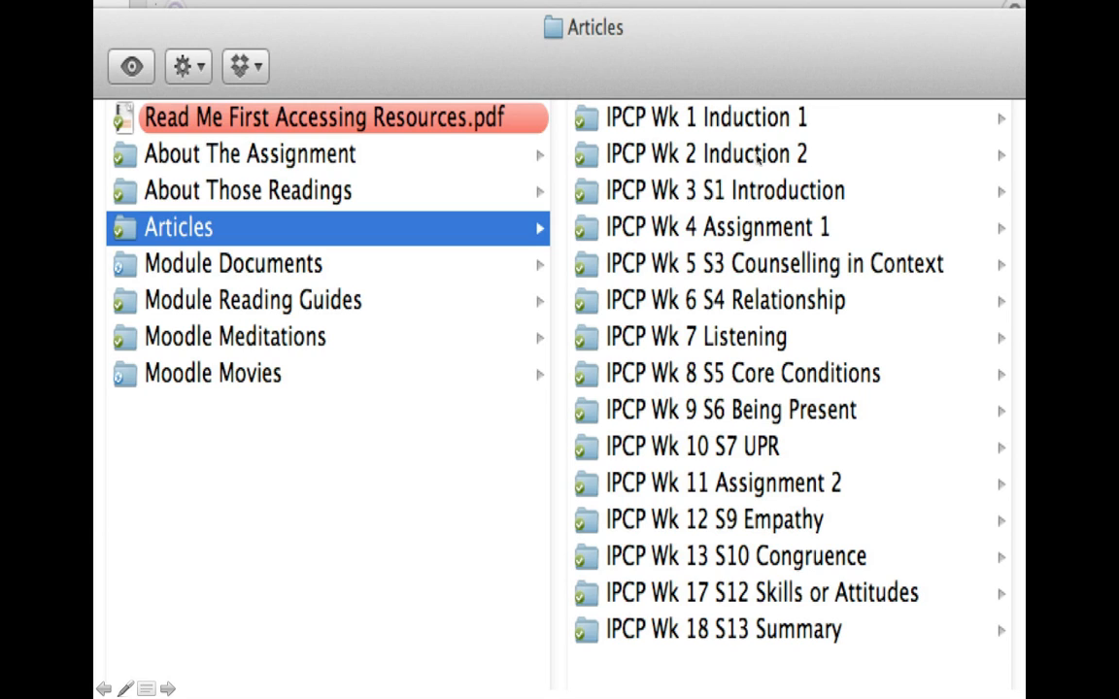
{"action": "mouse_move", "coordinate": [707, 639]}
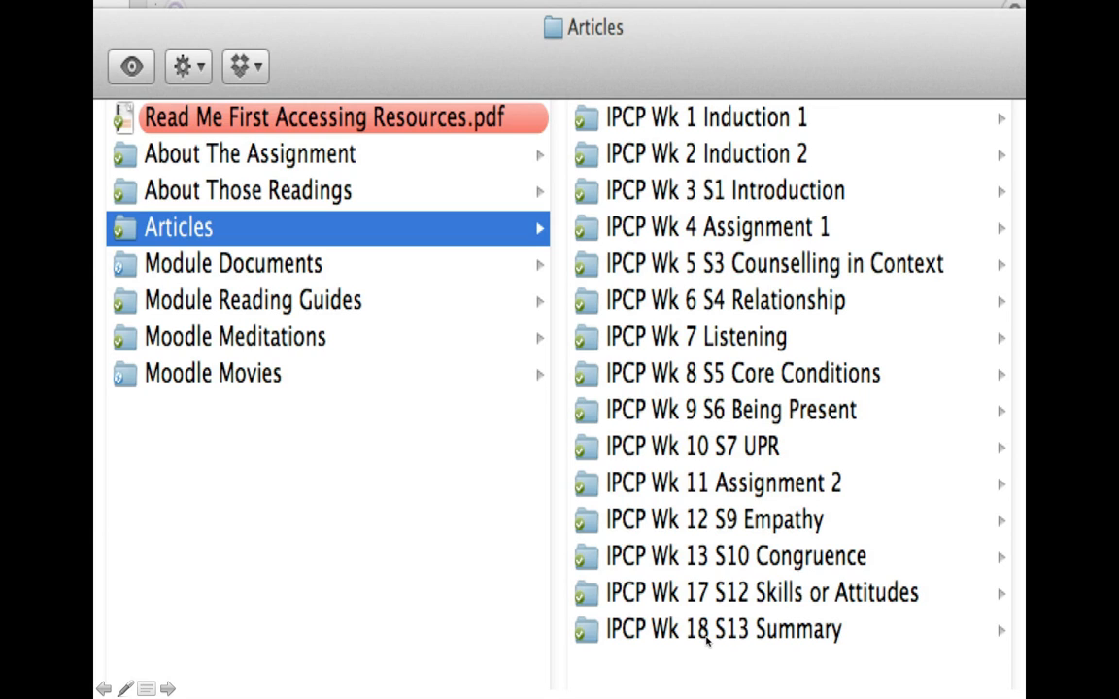
{"action": "mouse_move", "coordinate": [709, 537]}
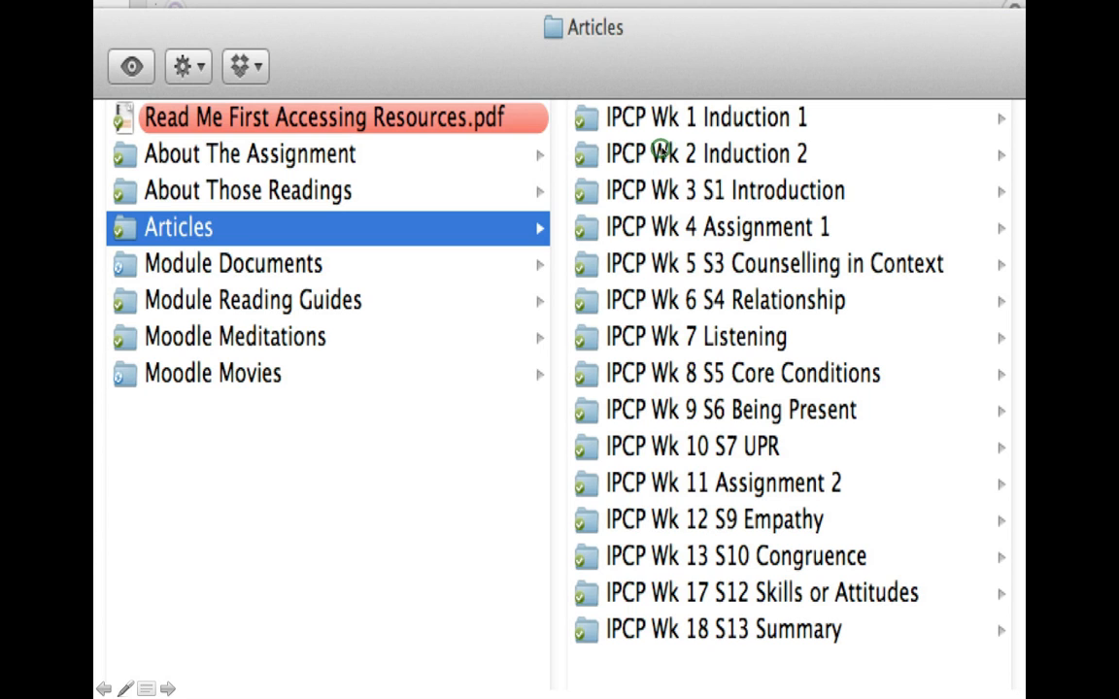
{"action": "left_click", "coordinate": [704, 152]}
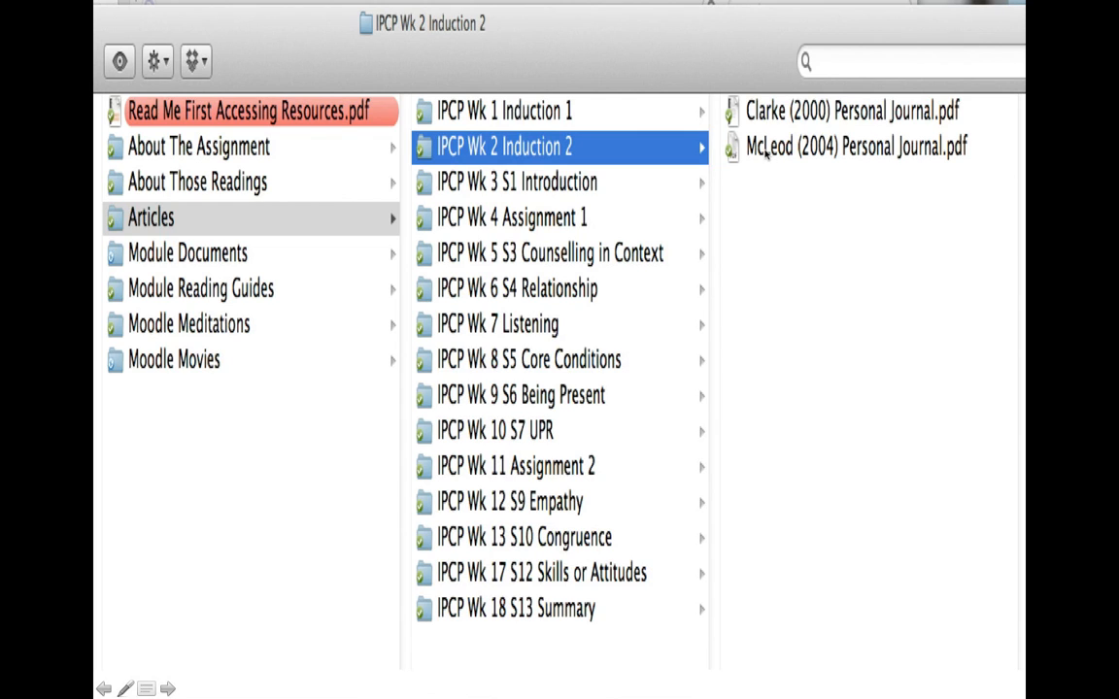
{"action": "mouse_move", "coordinate": [829, 154]}
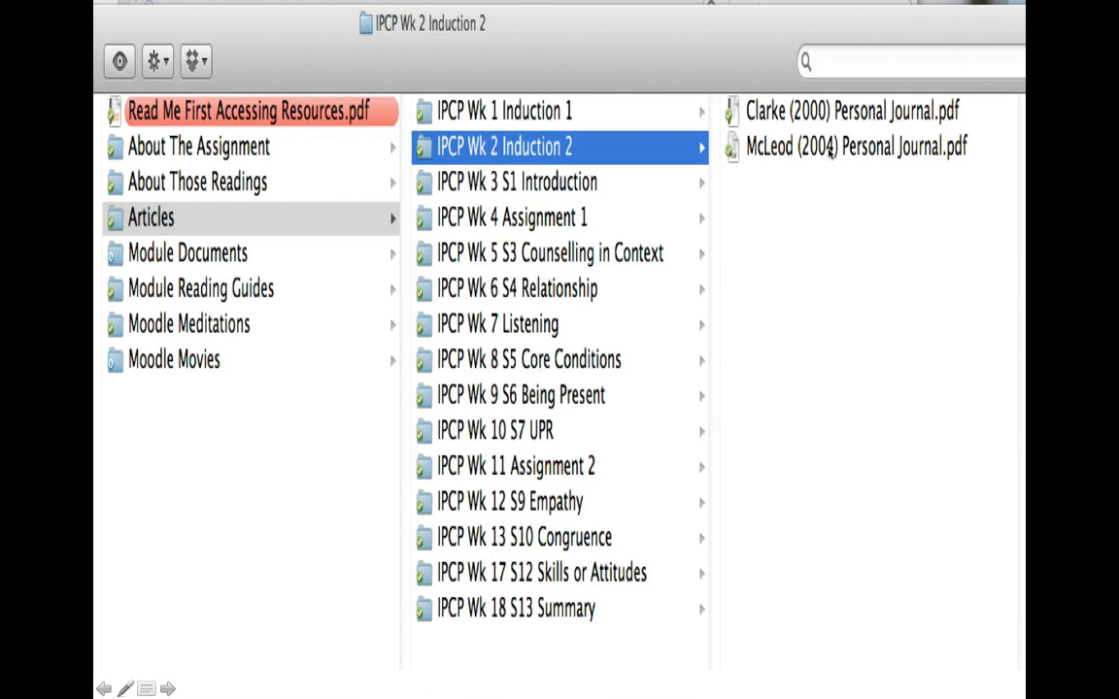
- Open the Clarke (2000) Personal Journal PDF in Preview
{"action": "double_click", "coordinate": [849, 110]}
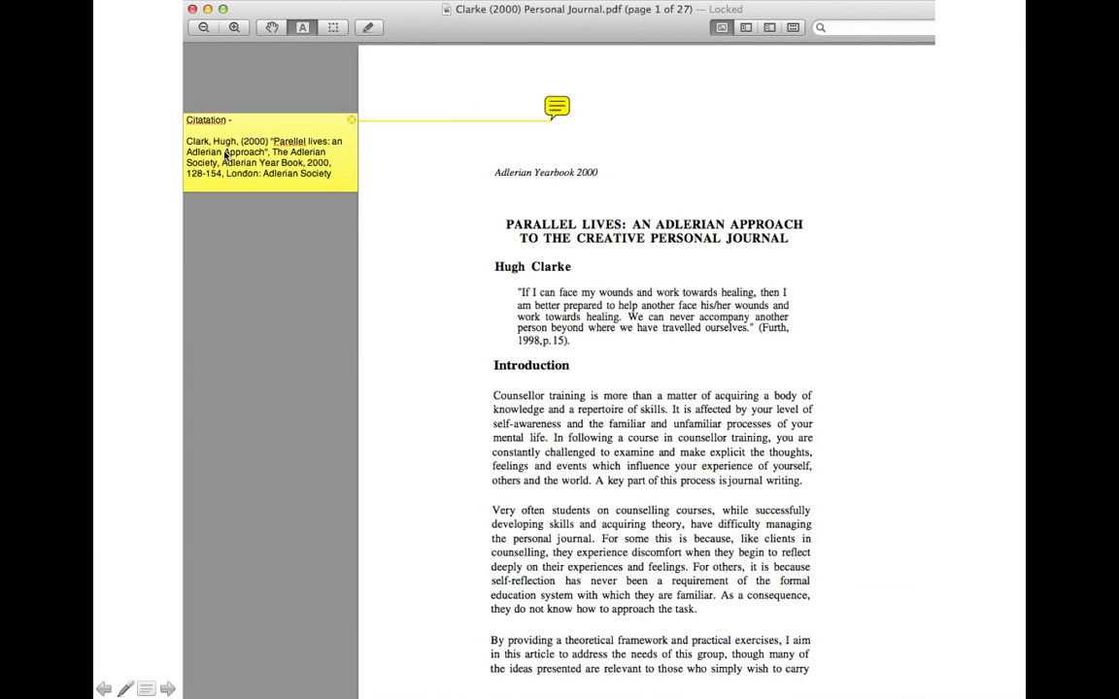
{"action": "mouse_move", "coordinate": [573, 241]}
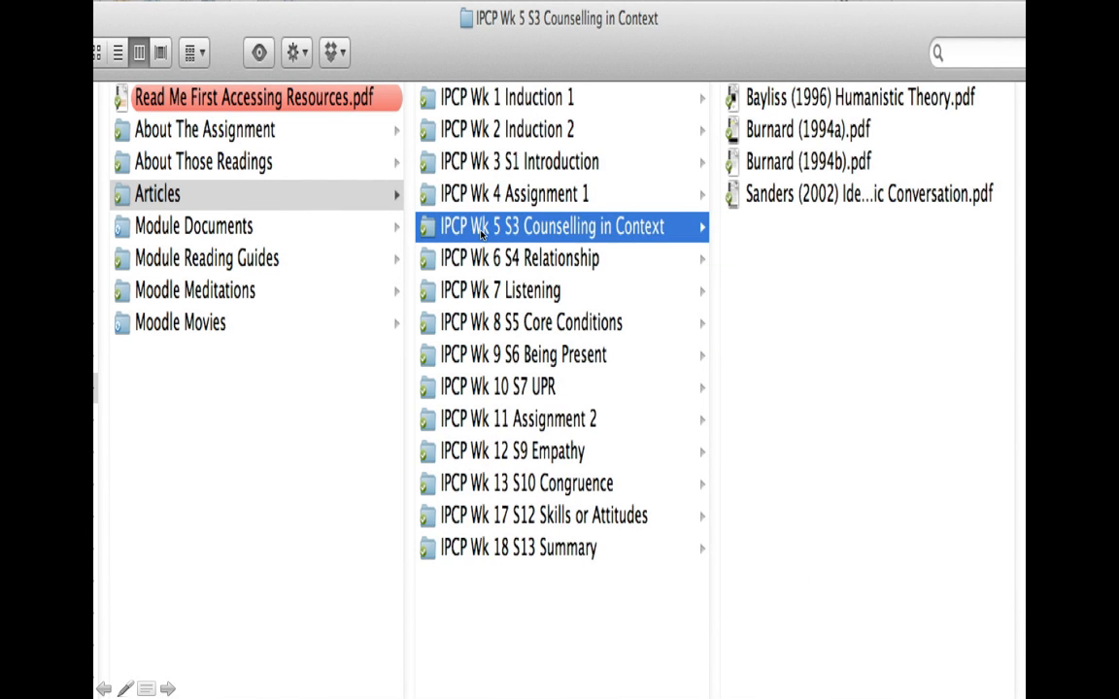
{"action": "mouse_move", "coordinate": [503, 237]}
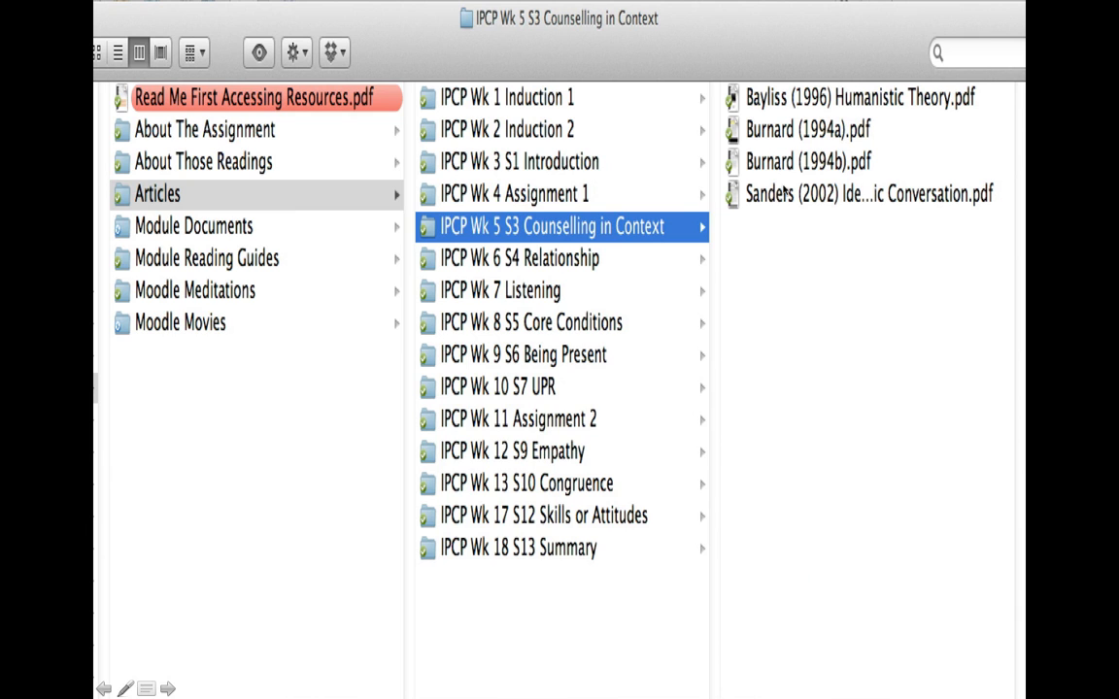
{"action": "mouse_move", "coordinate": [794, 134]}
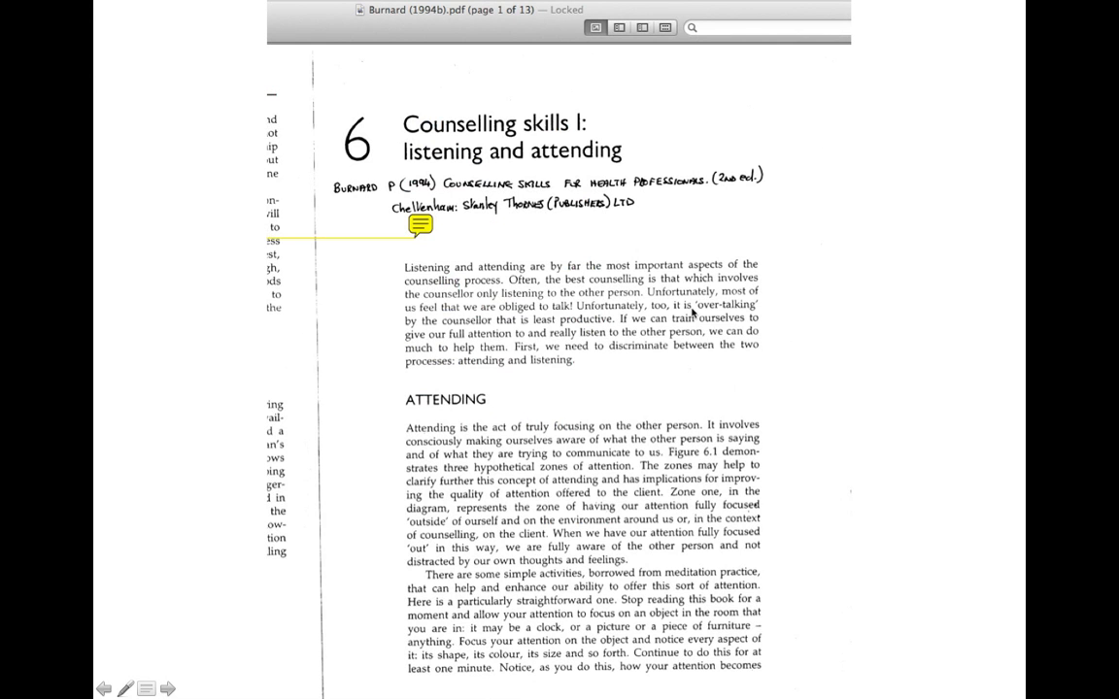
{"action": "mouse_move", "coordinate": [539, 592]}
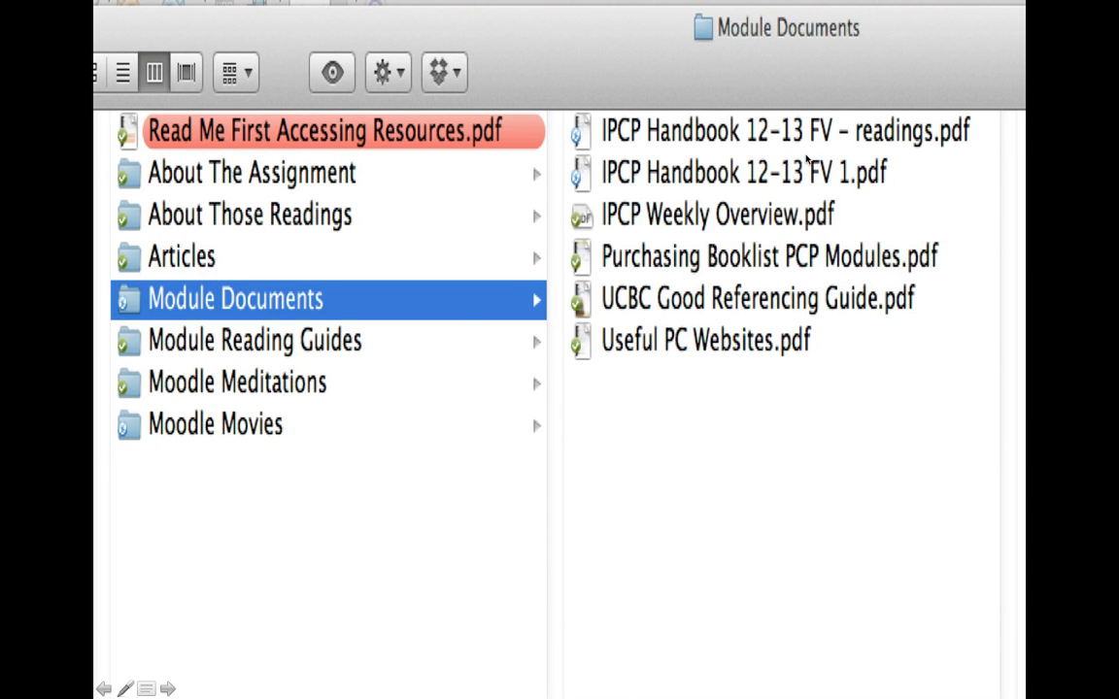
{"action": "mouse_move", "coordinate": [845, 170]}
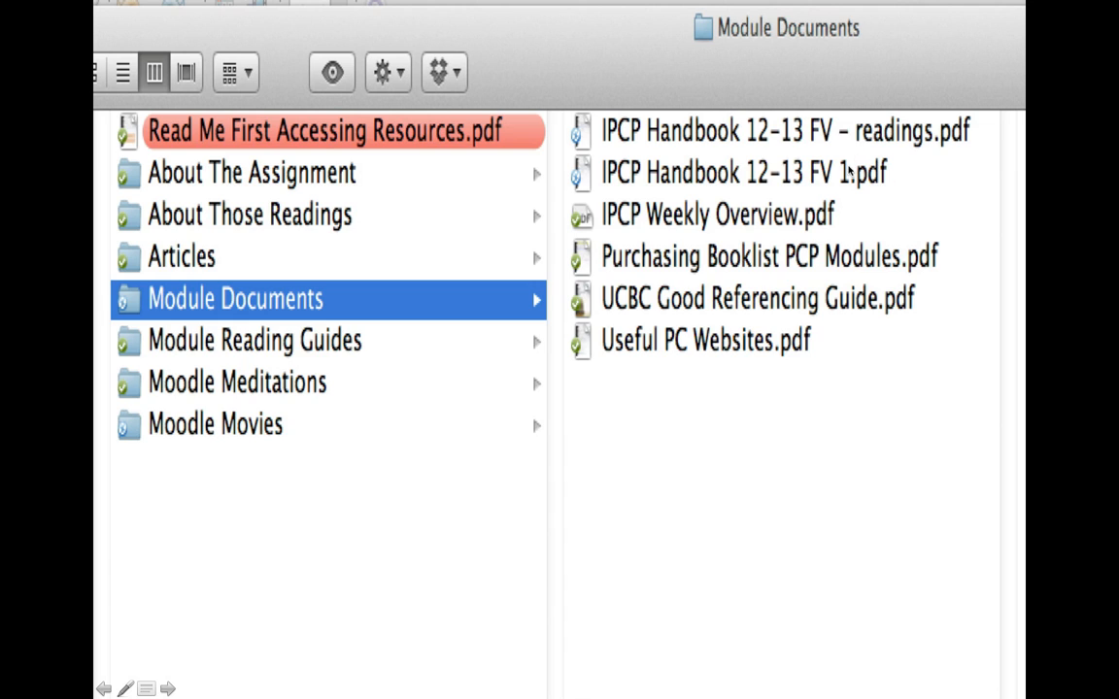
{"action": "mouse_move", "coordinate": [910, 231]}
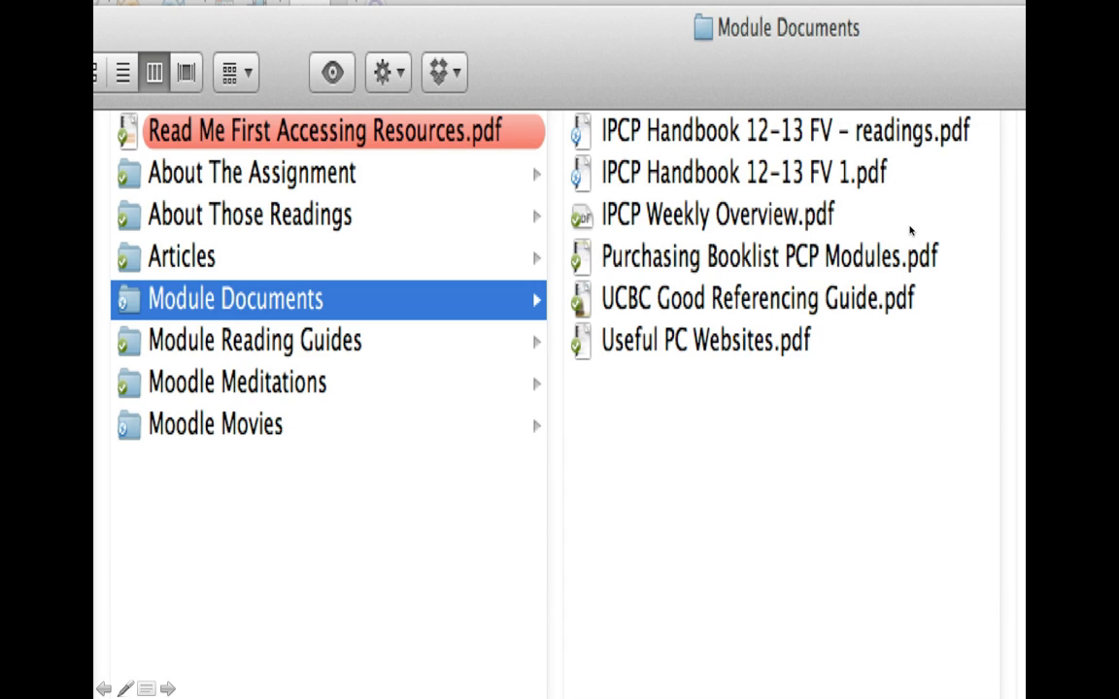
{"action": "mouse_move", "coordinate": [676, 202]}
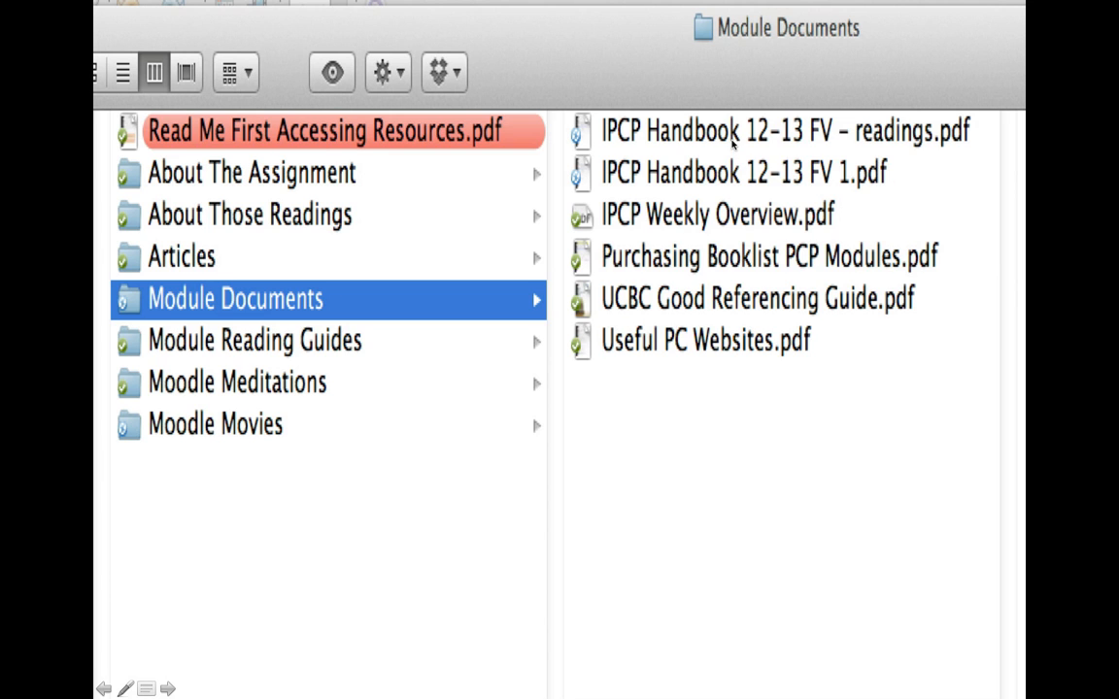
- Open IPCP Handbook 12-13 FV 1.pdf from Module Documents in Preview
{"action": "double_click", "coordinate": [731, 172]}
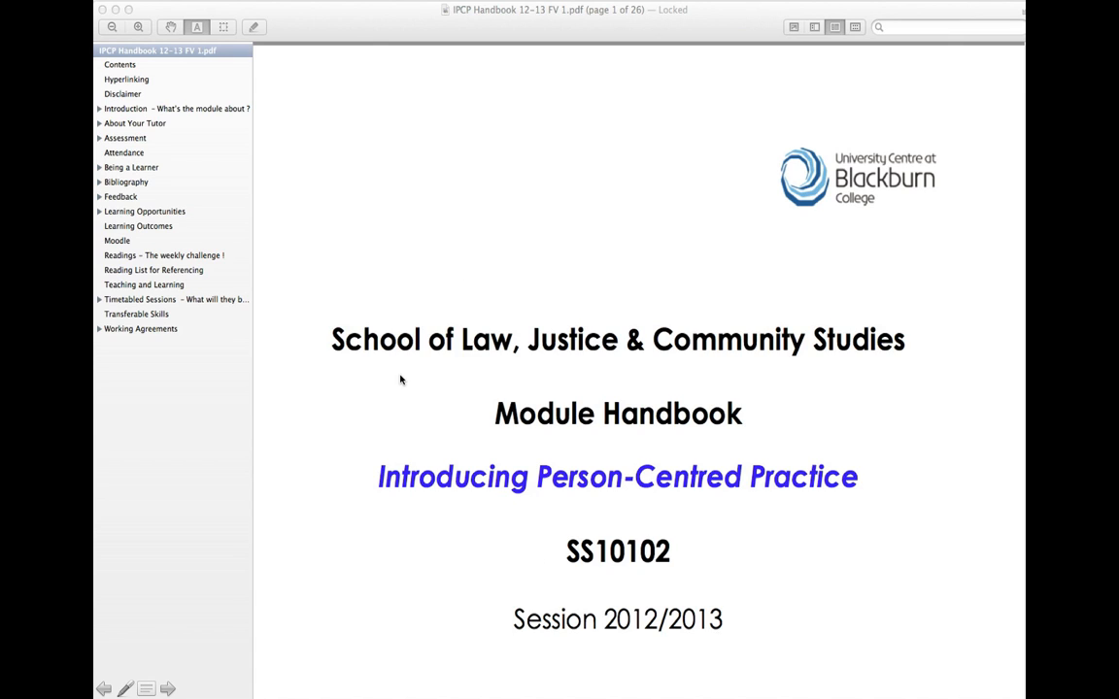
{"action": "mouse_move", "coordinate": [438, 385]}
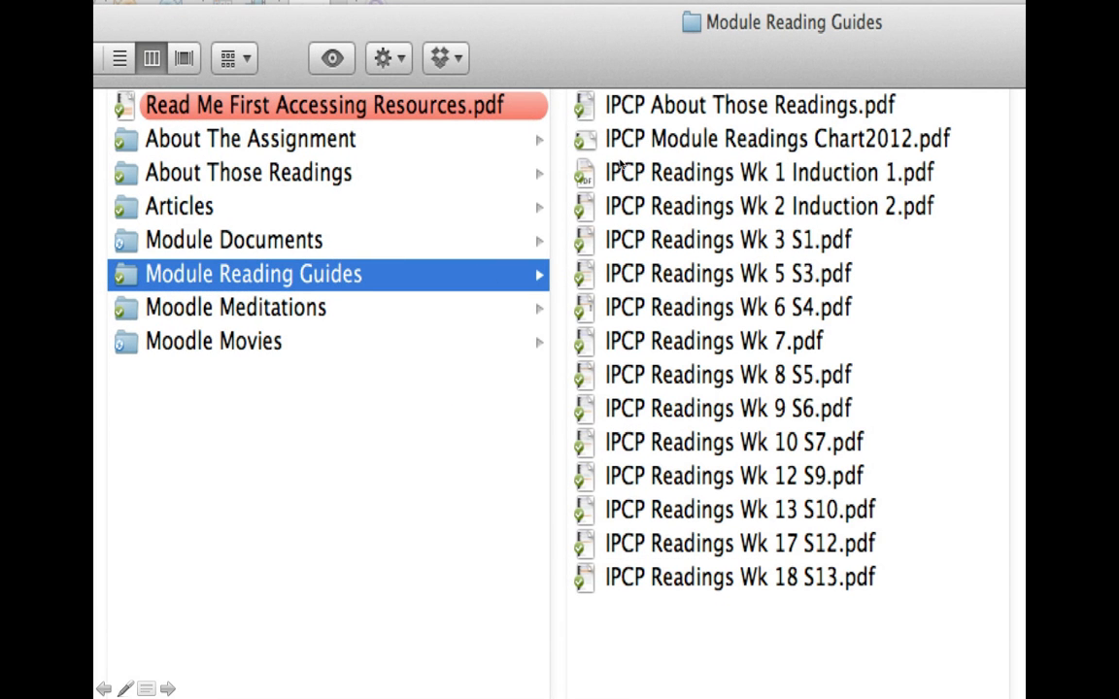
{"action": "mouse_move", "coordinate": [648, 212]}
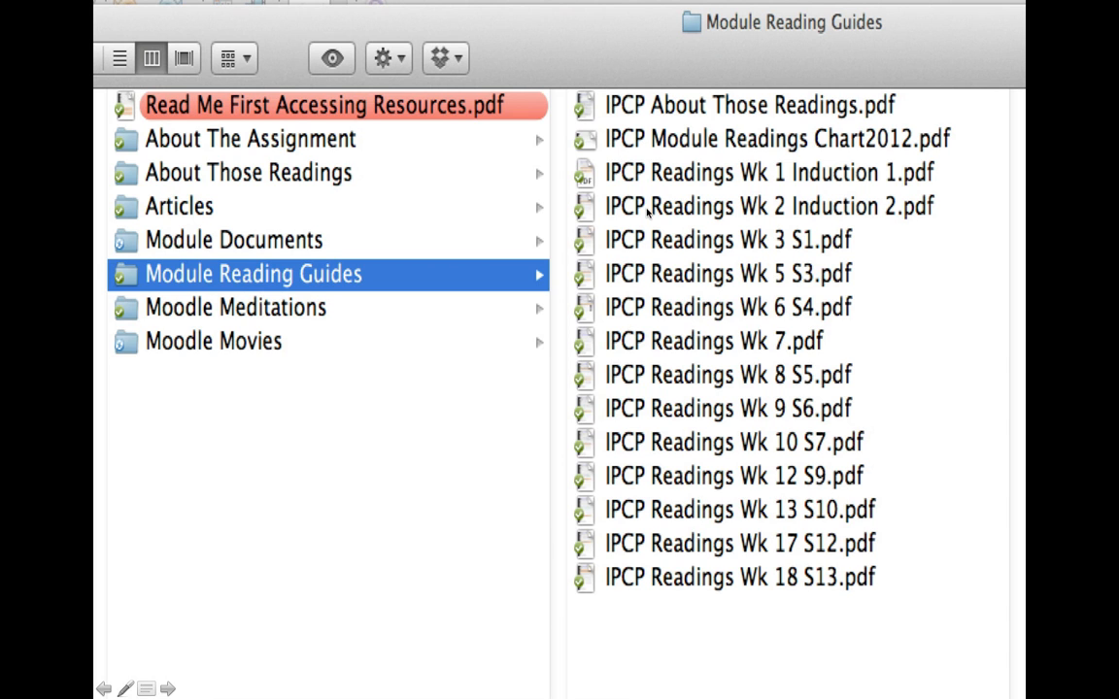
- Preview the Module Readings Chart 2012 in the Module Reading Guides folder
{"action": "left_click", "coordinate": [763, 138]}
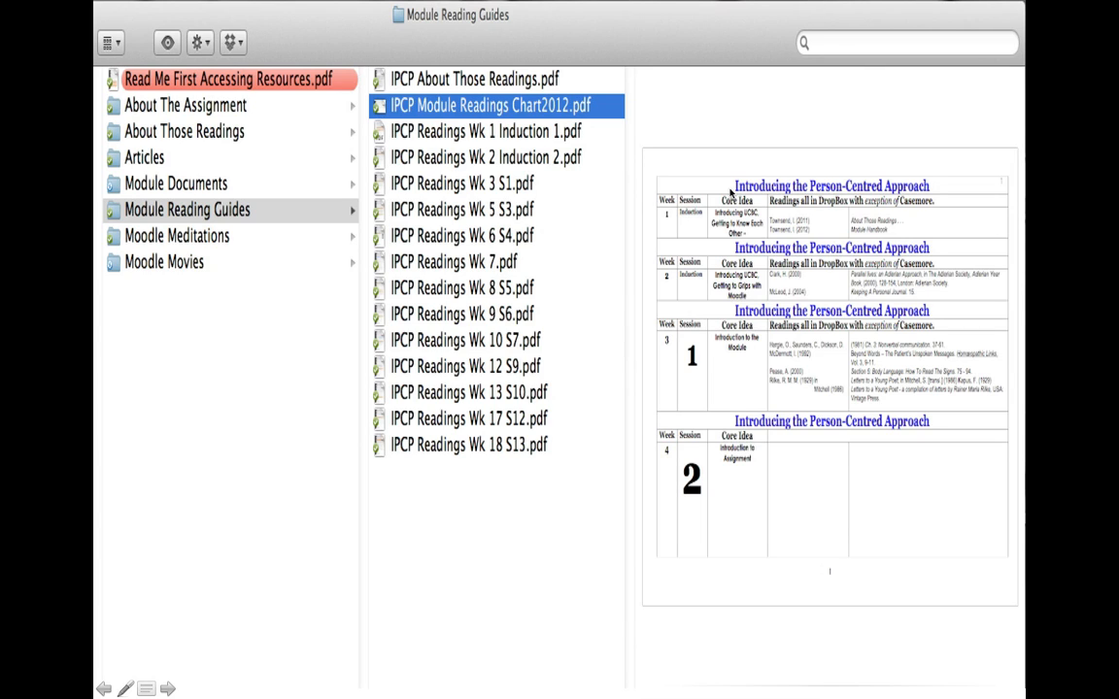
{"action": "mouse_move", "coordinate": [660, 173]}
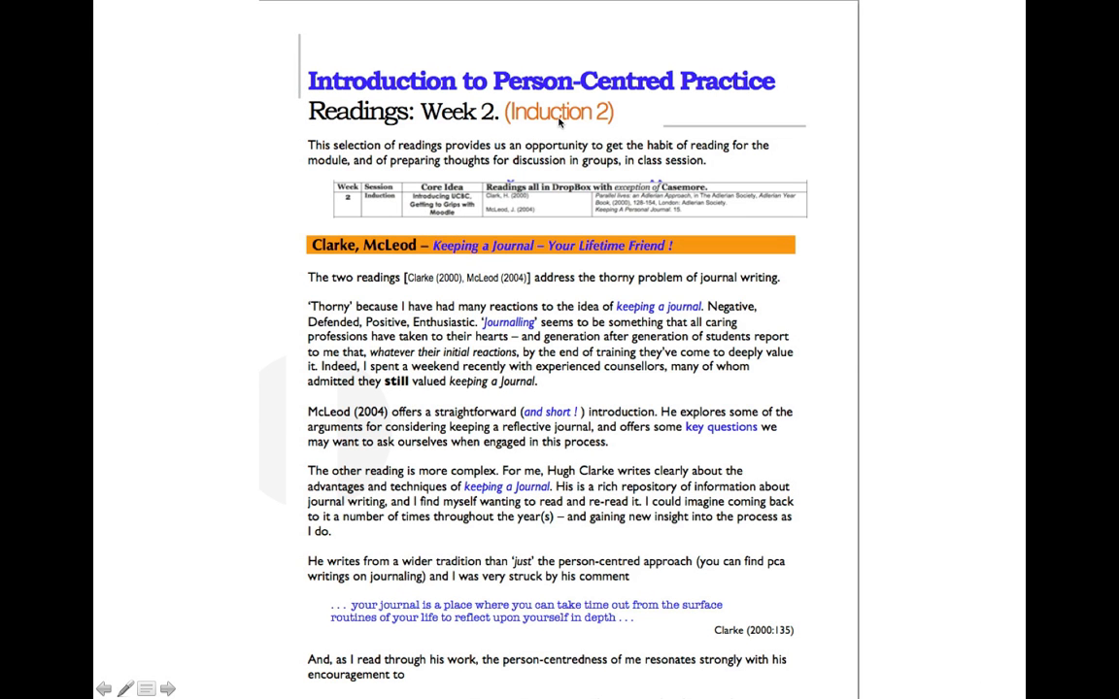
{"action": "mouse_move", "coordinate": [367, 309]}
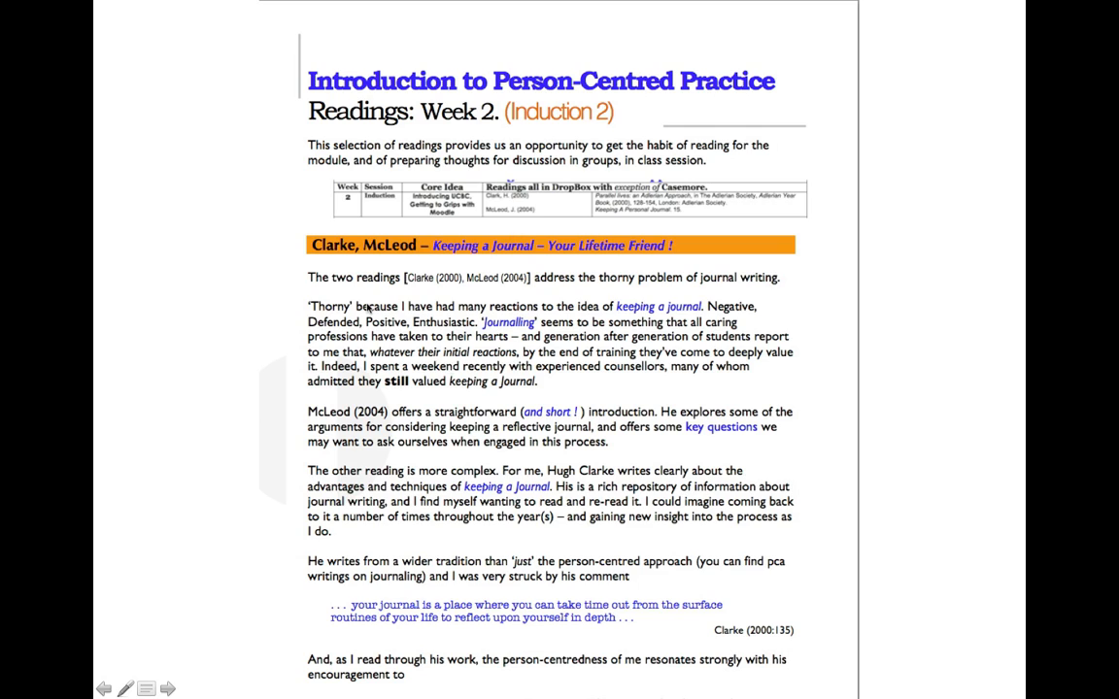
{"action": "mouse_move", "coordinate": [427, 398]}
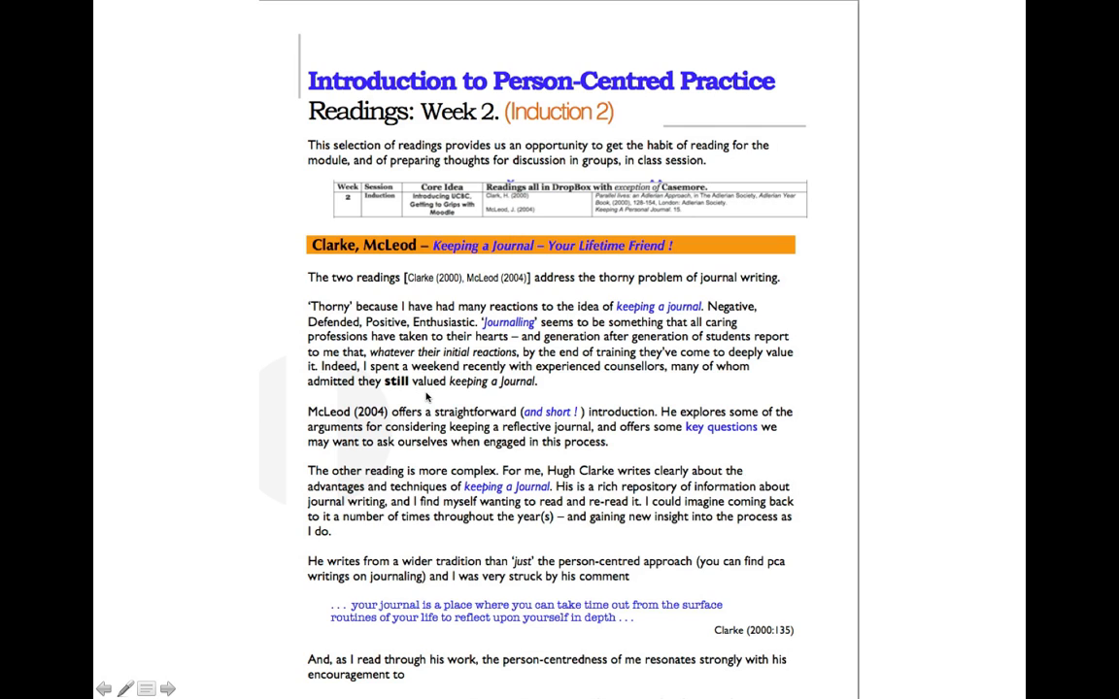
{"action": "mouse_move", "coordinate": [373, 224]}
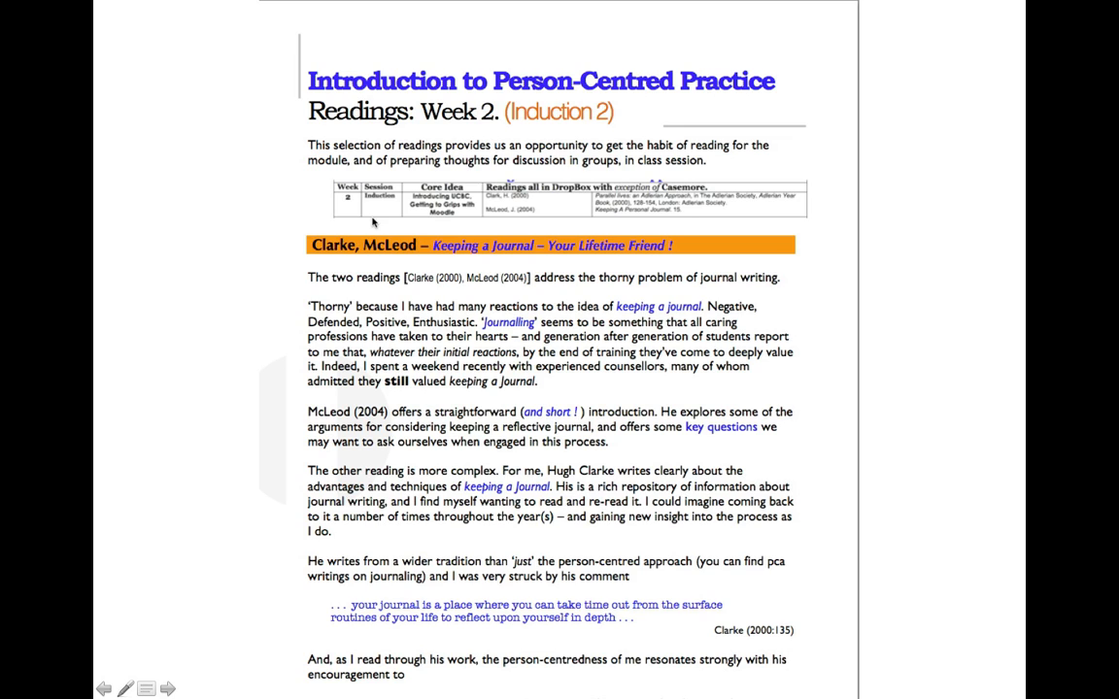
{"action": "mouse_move", "coordinate": [500, 225]}
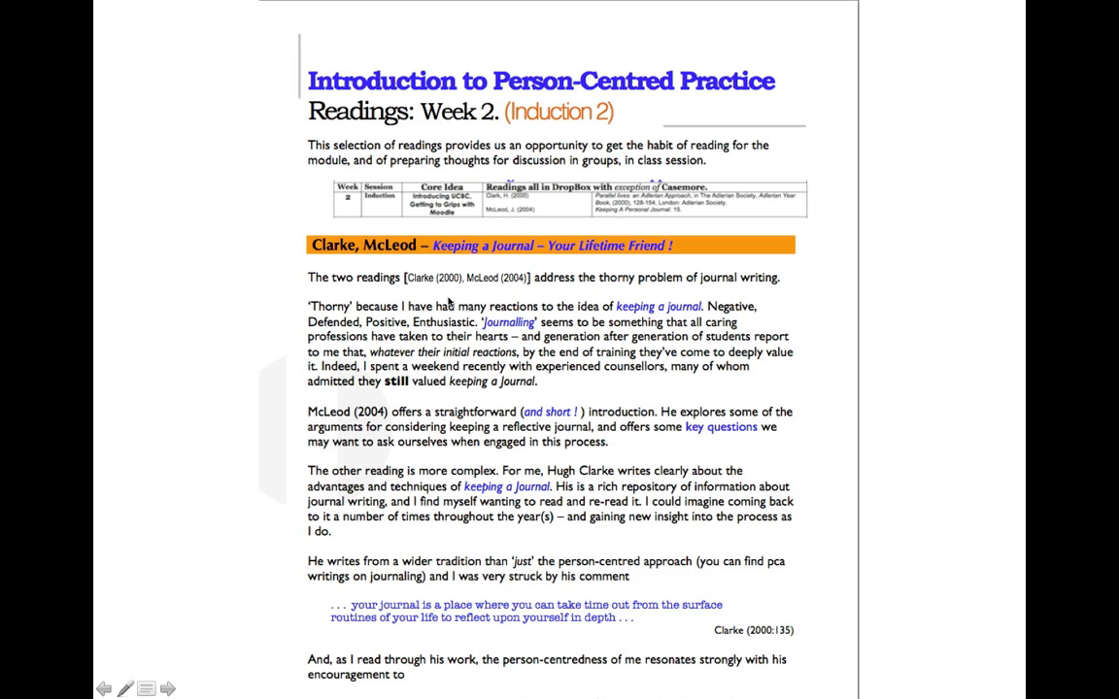
{"action": "mouse_move", "coordinate": [483, 522]}
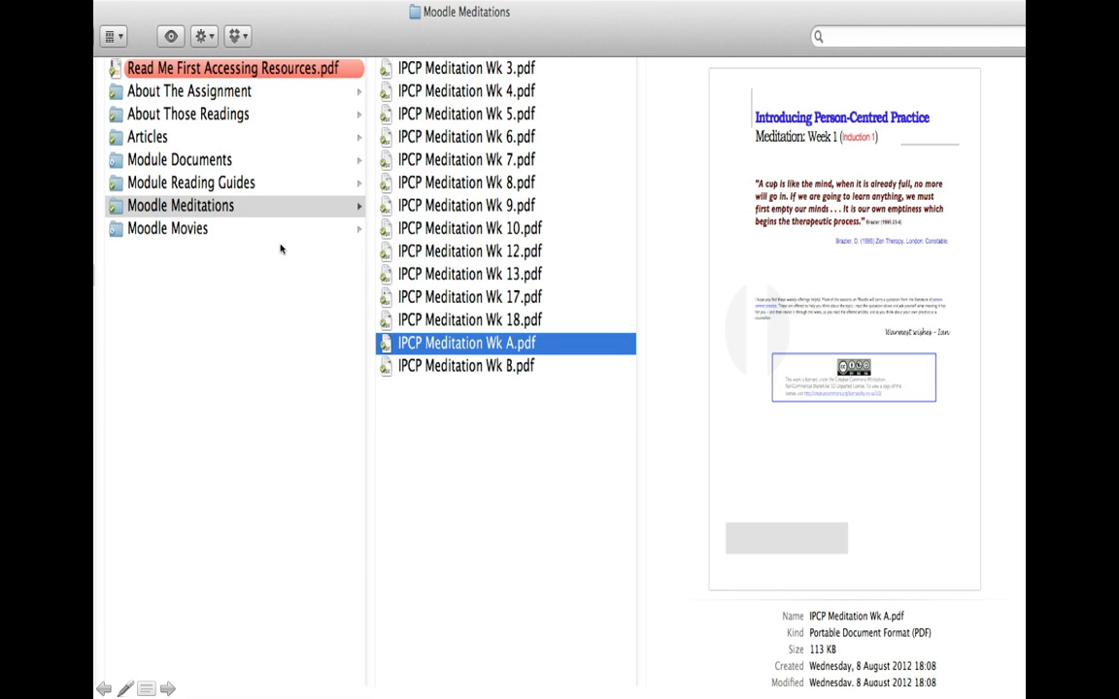
{"action": "mouse_move", "coordinate": [535, 347]}
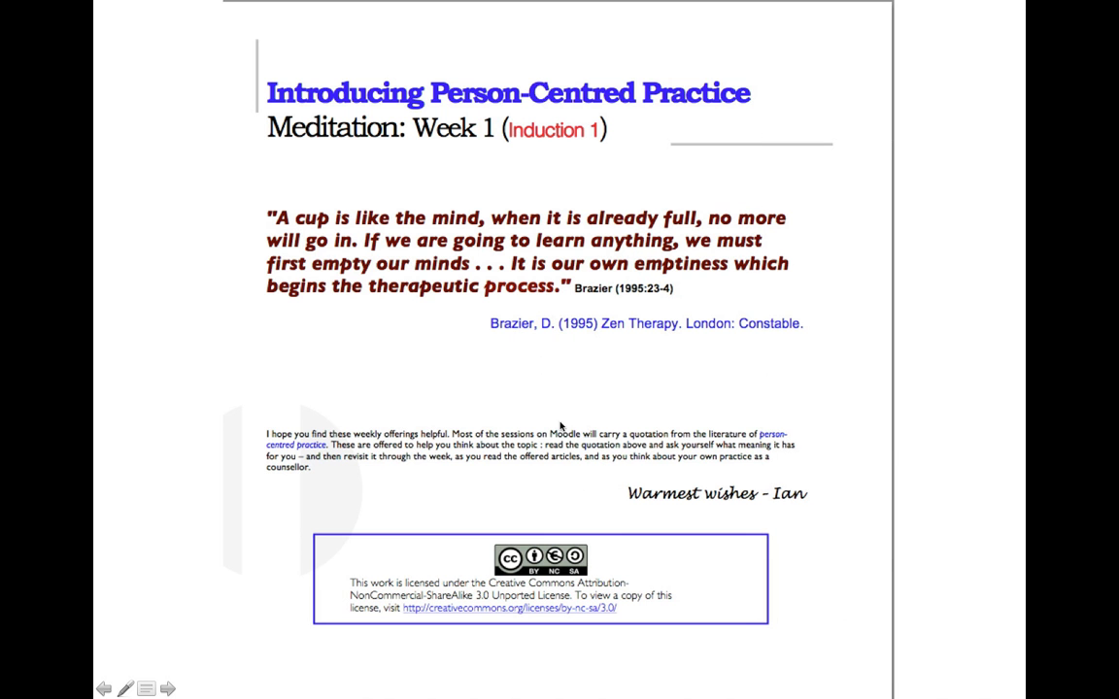
{"action": "mouse_move", "coordinate": [581, 483]}
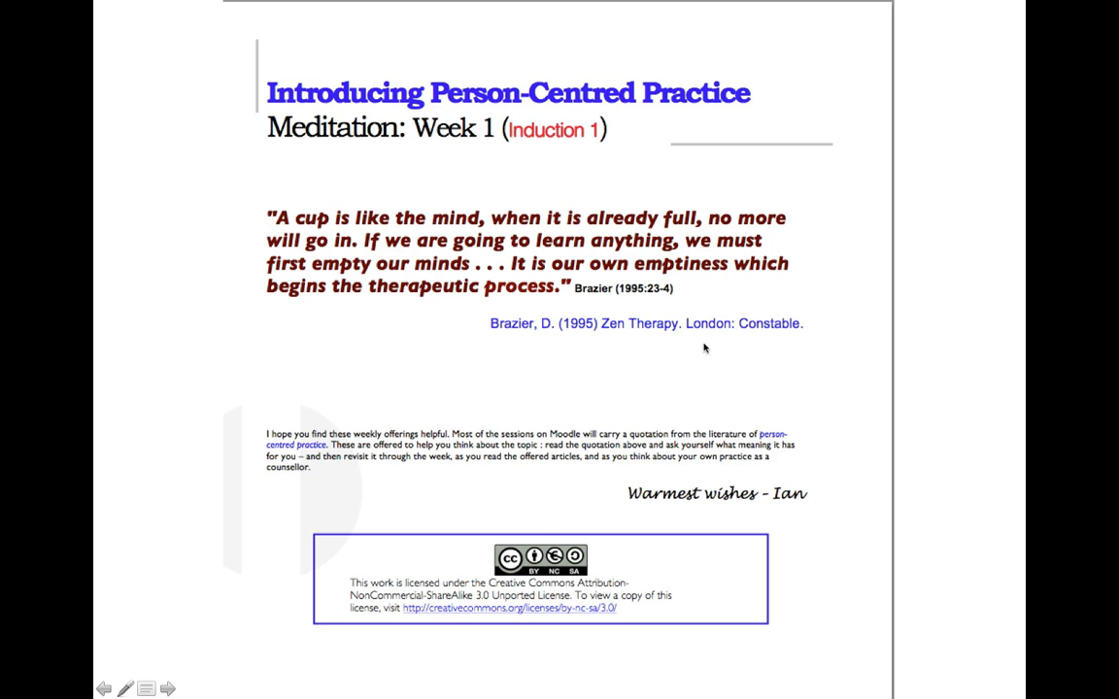
{"action": "mouse_move", "coordinate": [464, 312]}
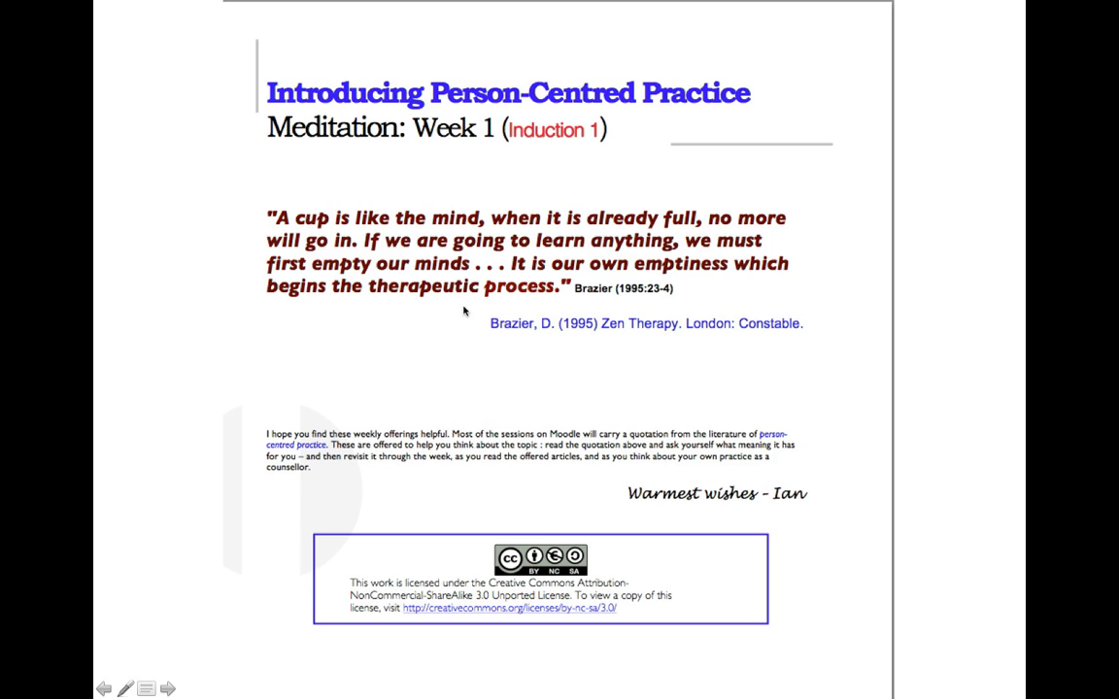
{"action": "mouse_move", "coordinate": [445, 330]}
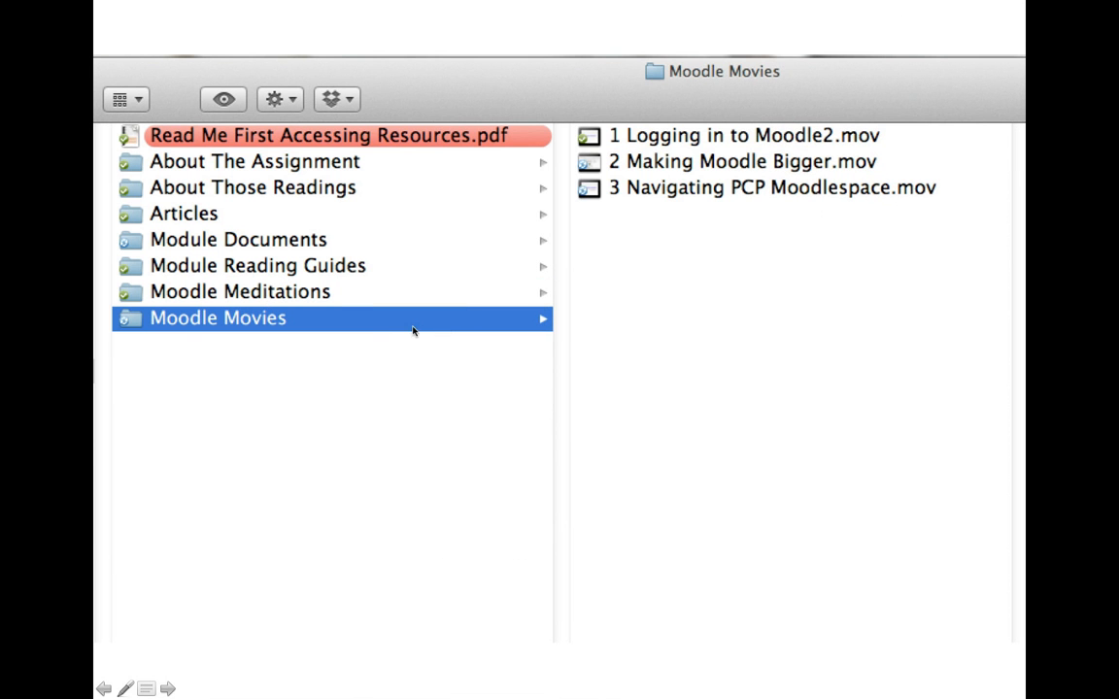
{"action": "mouse_move", "coordinate": [617, 210]}
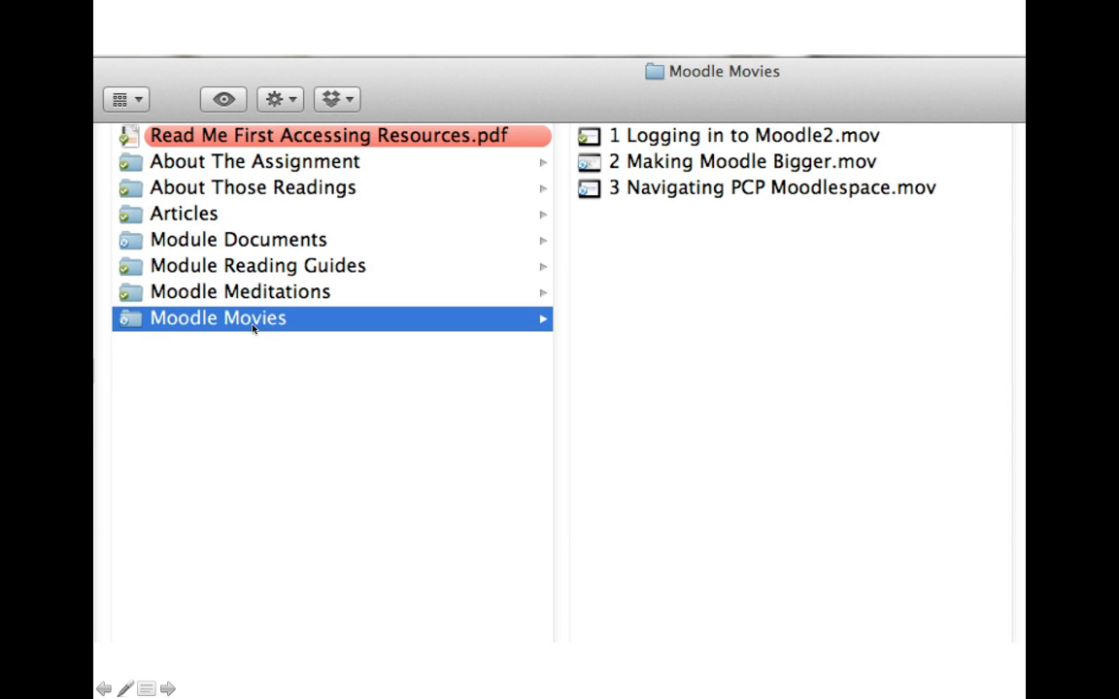
{"action": "mouse_move", "coordinate": [231, 321]}
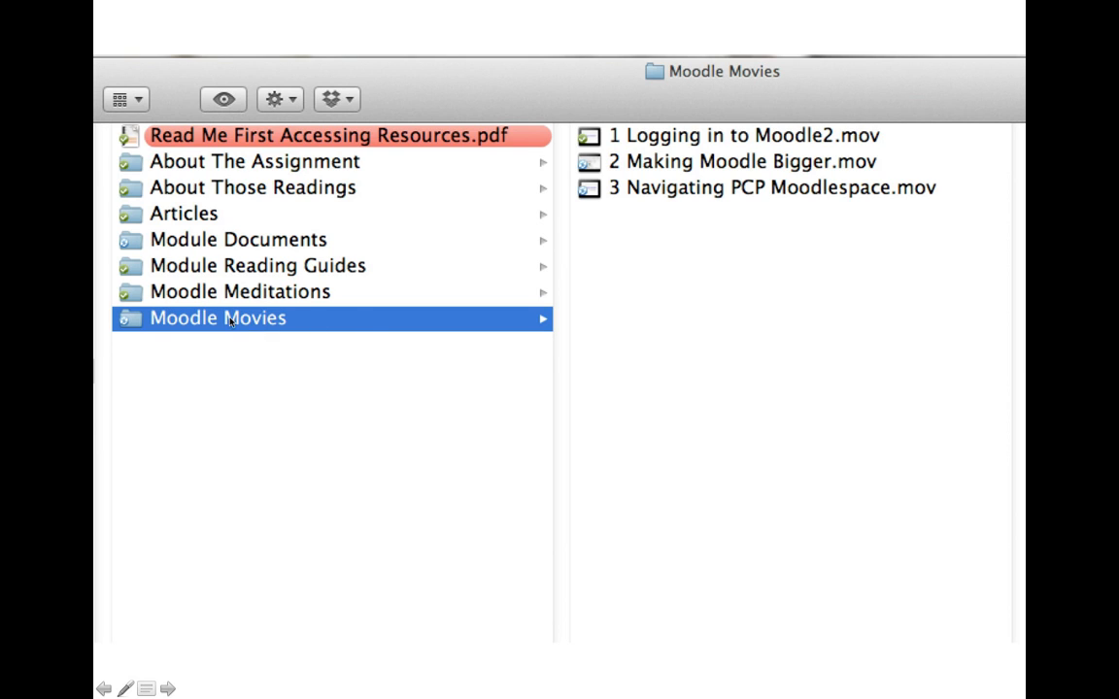